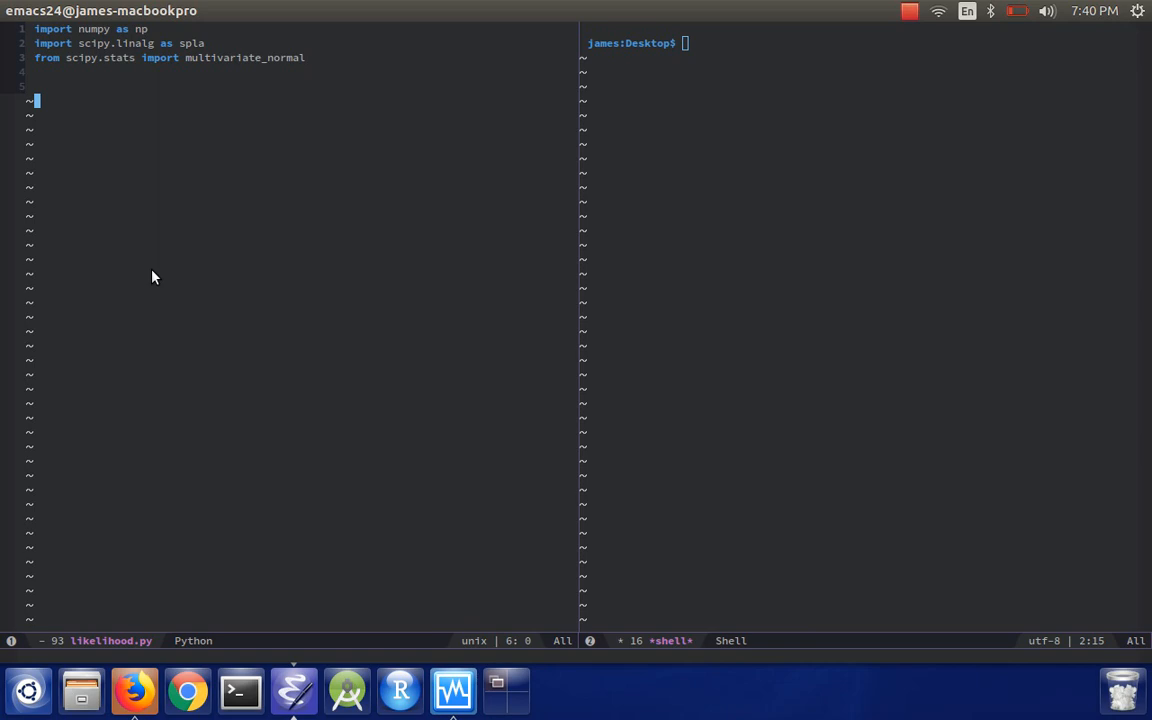
# Begin the assignment 'x = np' below the import lines
pyautogui.write('x')
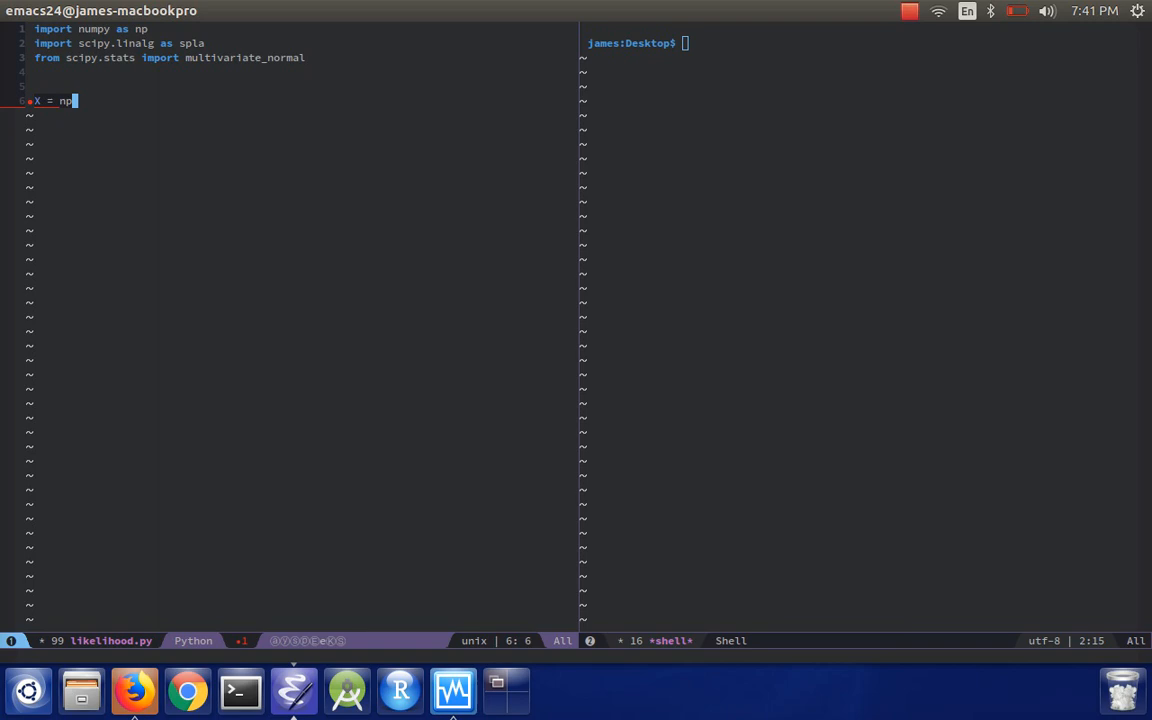
# Define X = np.random.normal(size=(n, n)), C = X.T.dot(X), and begin mu = np.ones(
pyautogui.write('.random.normal(size=(n, n')
pyautogui.write('C =')
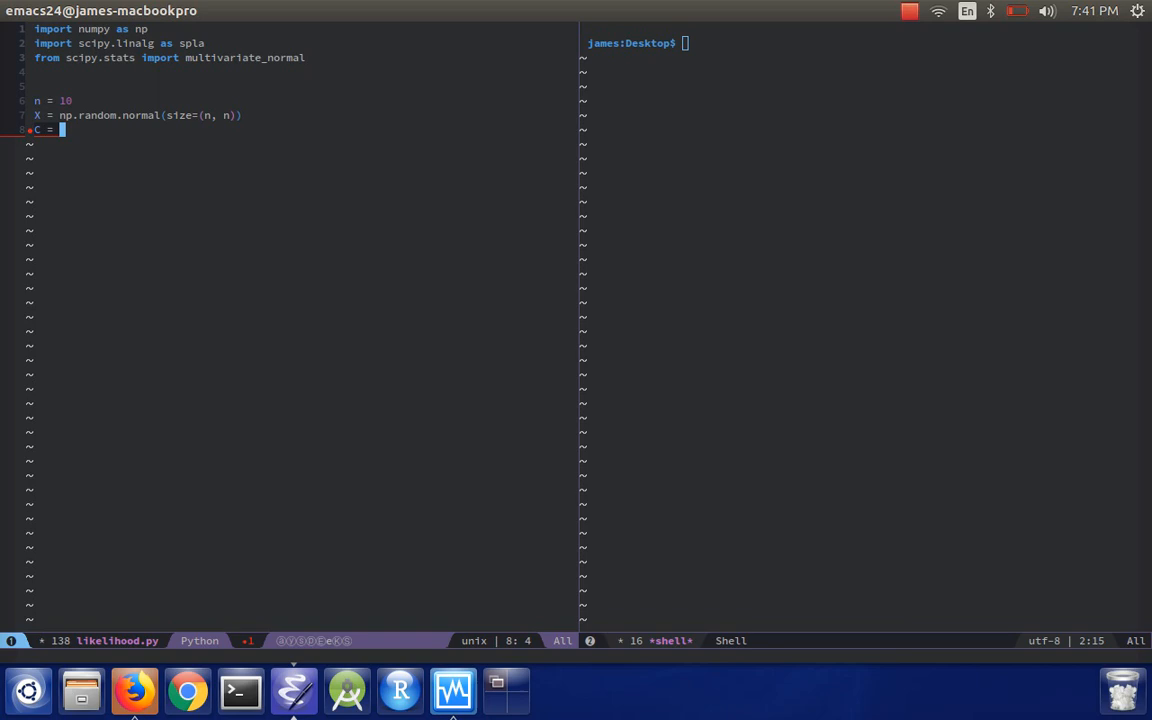
pyautogui.write('X.T')
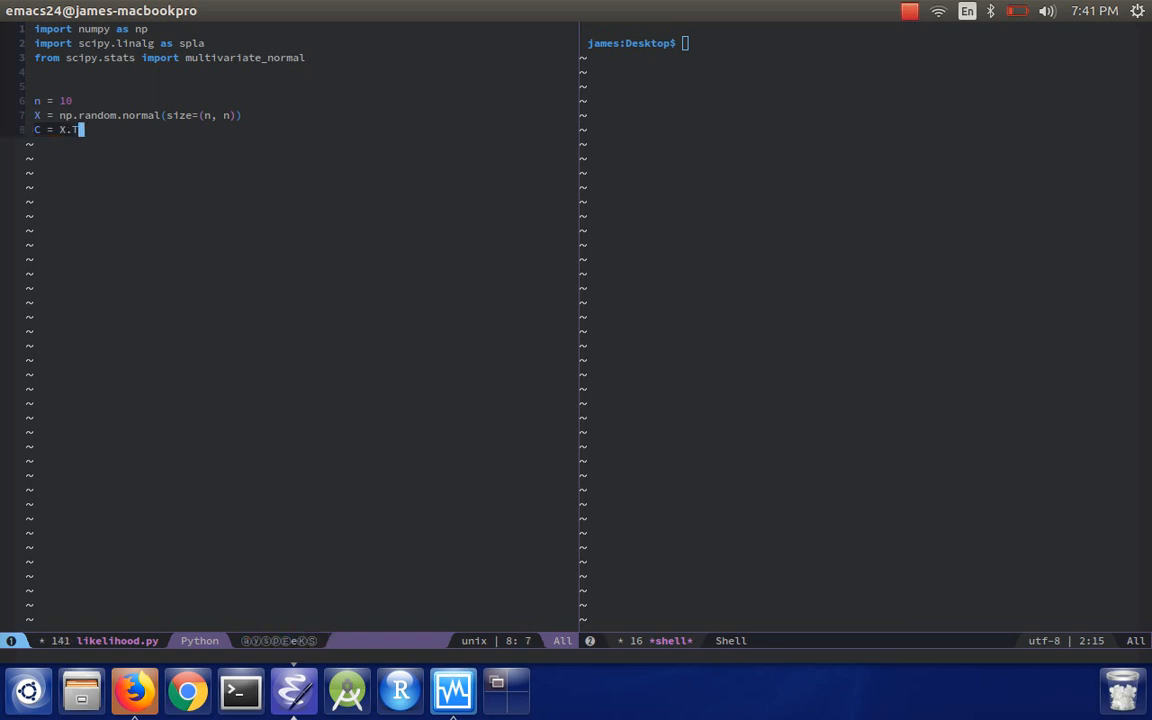
pyautogui.write('.dot(X)')
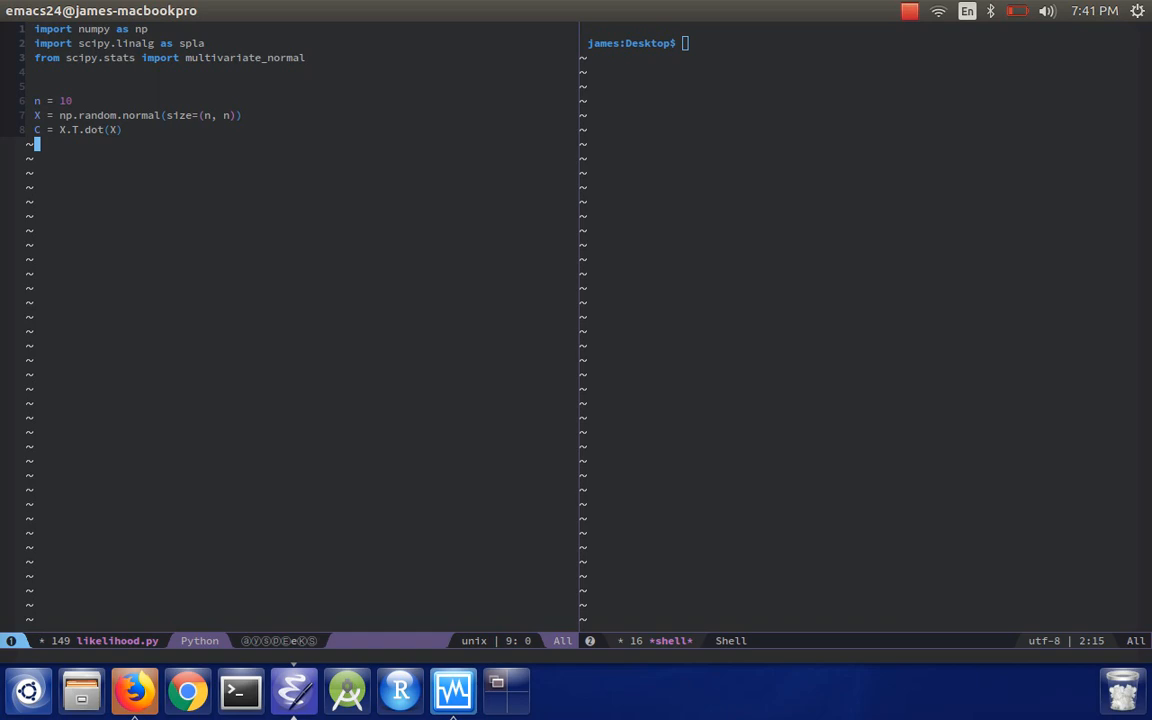
pyautogui.write('mu = np.ones((')
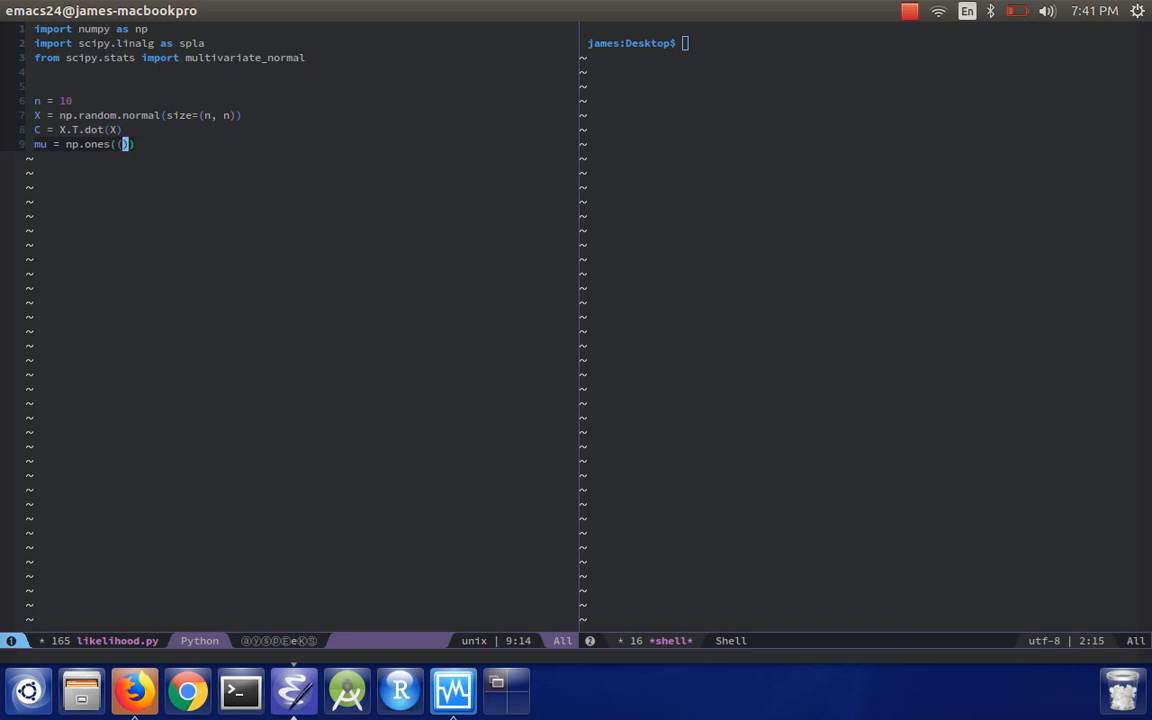
# Finish mu = np.ones((n, )), add y = np.random.normal(size=(n, )) and yp = y - mu
pyautogui.write('n,')
pyautogui.write('y =')
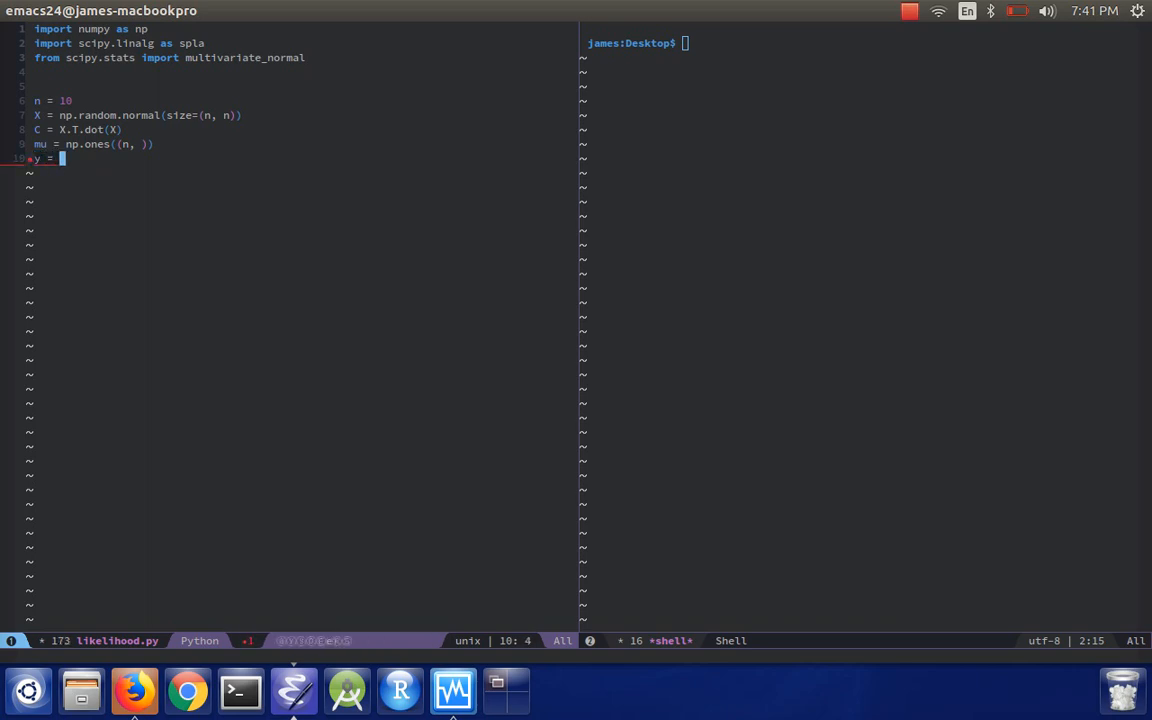
pyautogui.write('np.random')
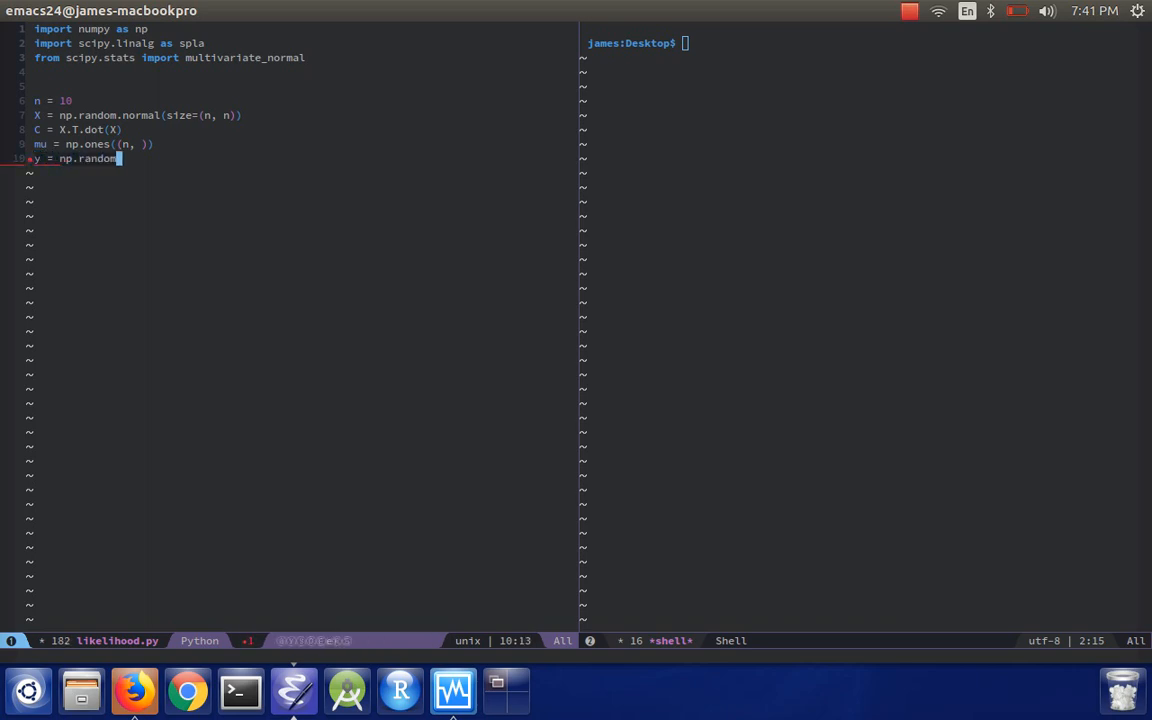
pyautogui.write('.normal(size=(n,')
pyautogui.write('y')
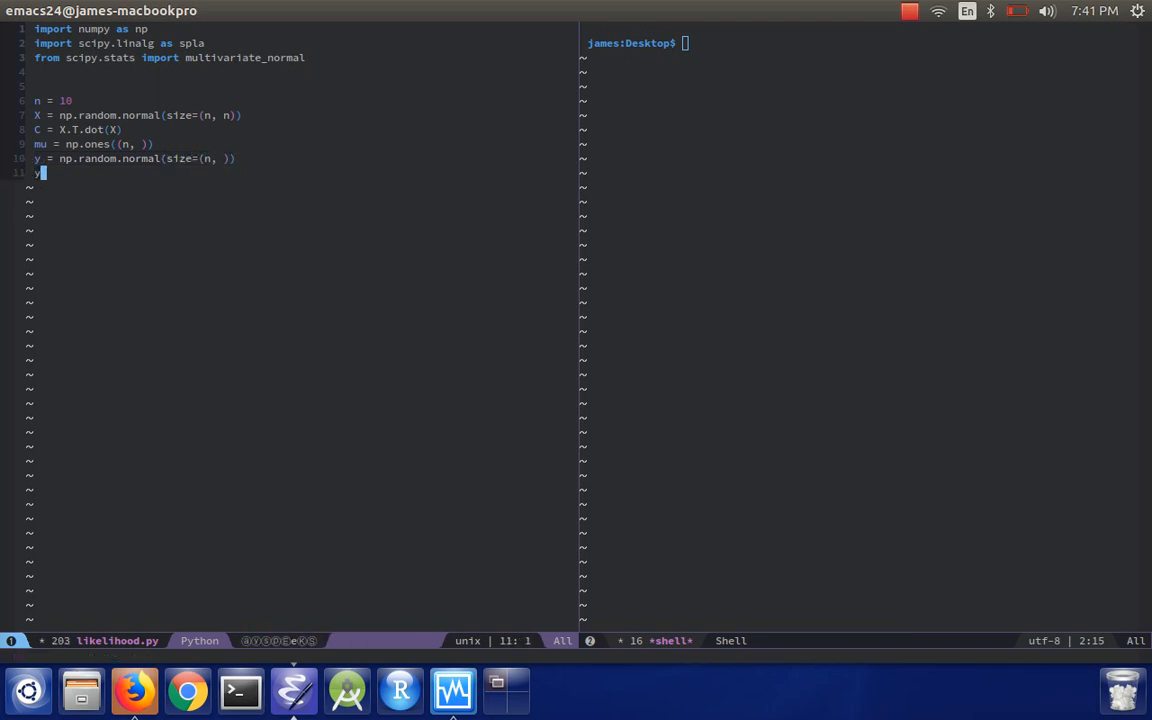
pyautogui.write('p =')
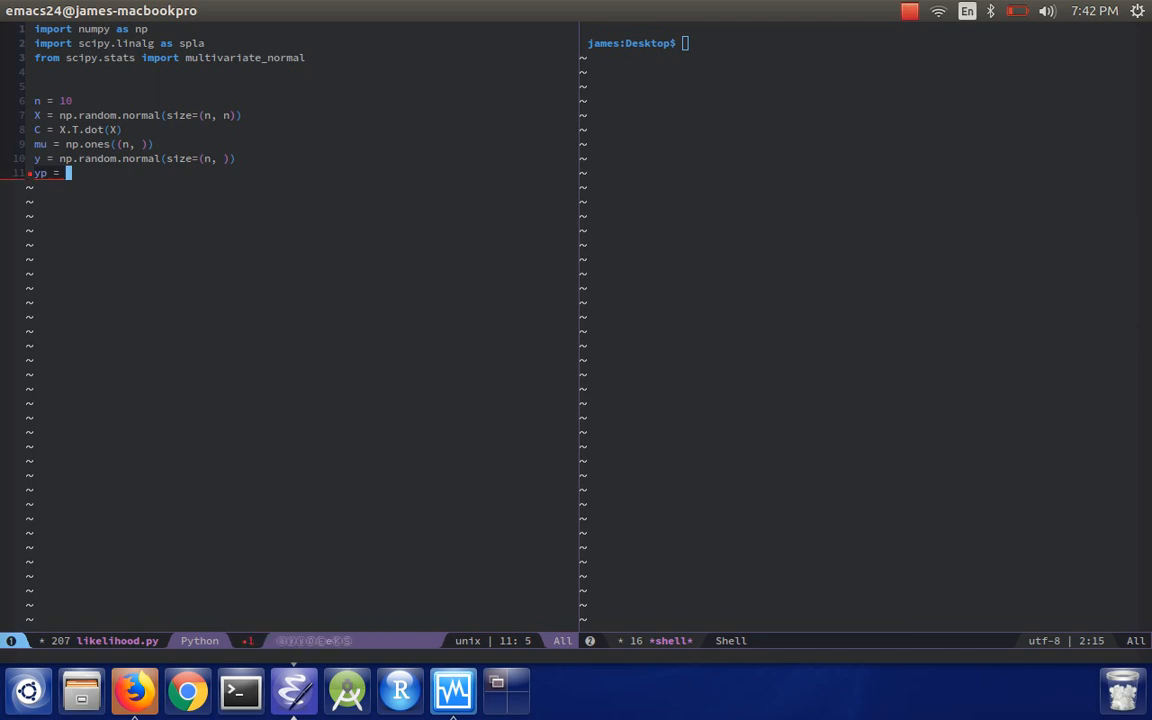
pyautogui.write('y - mu')
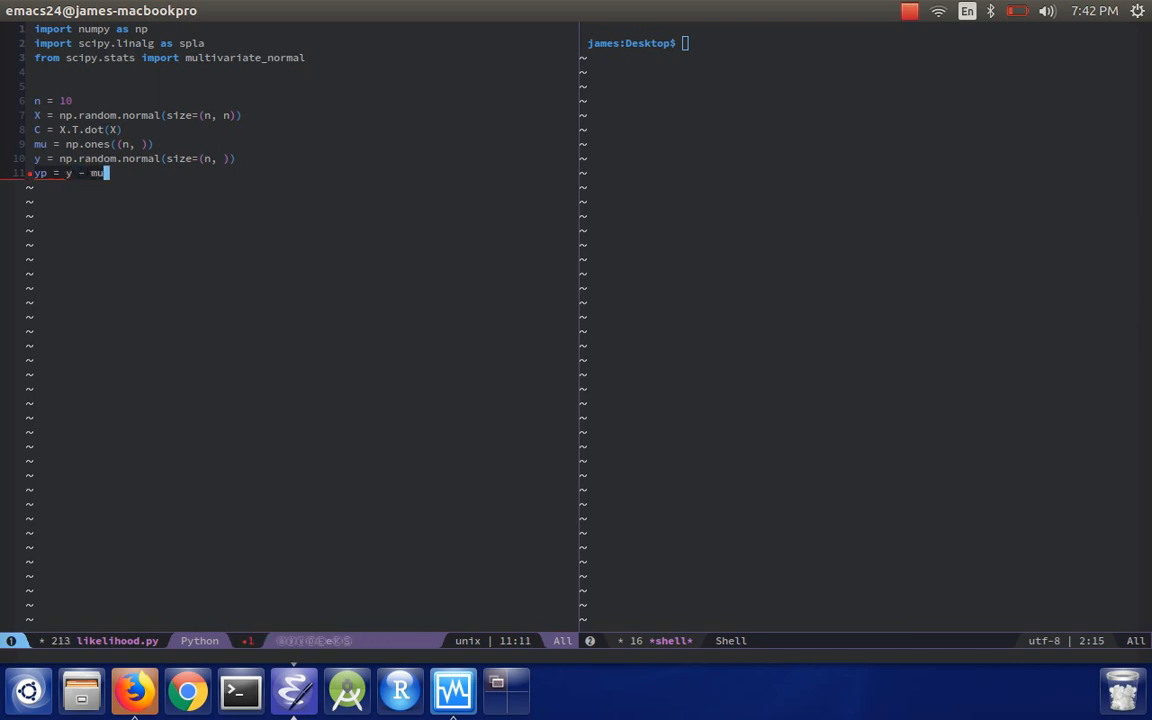
pyautogui.press('TAB')
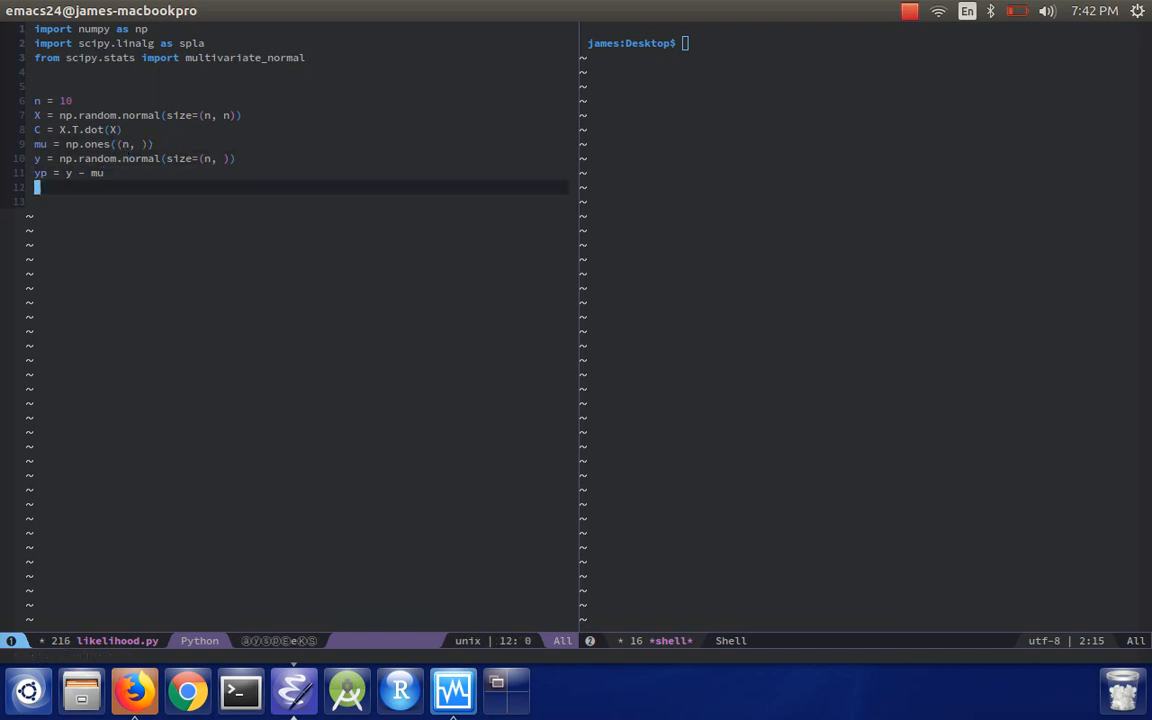
# Add L = spla.cholesky(C, lower=True) for the lower Cholesky factor
pyautogui.write('L spla.')
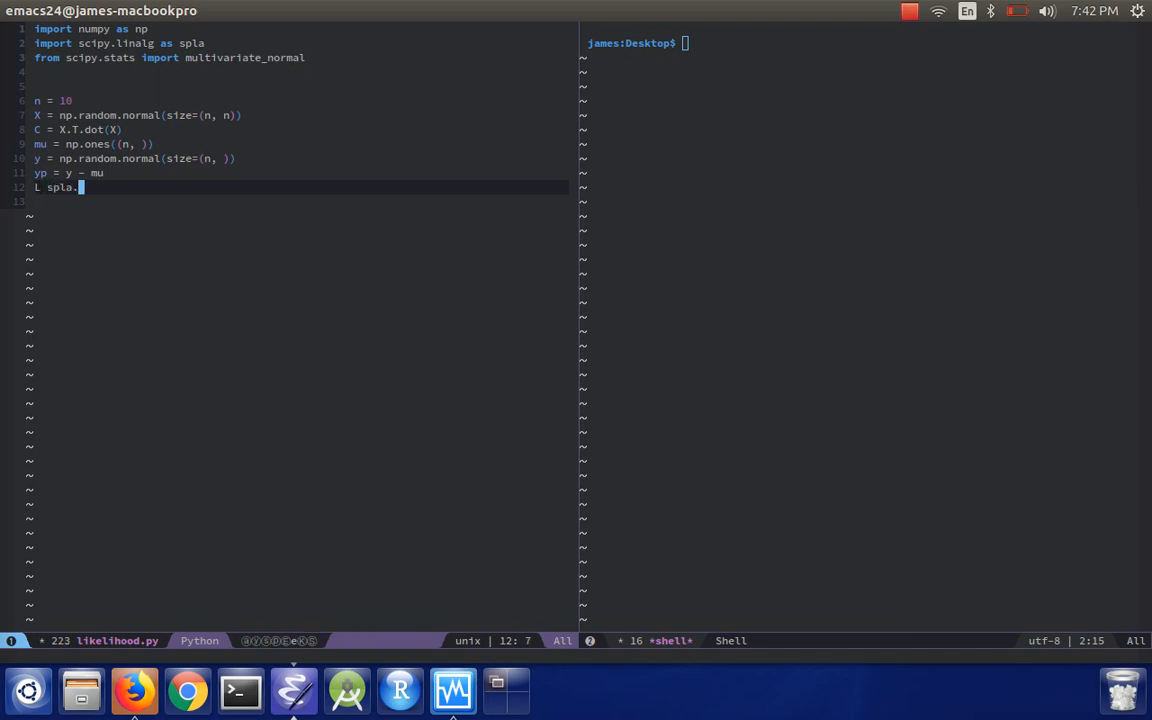
pyautogui.write('cholesky')
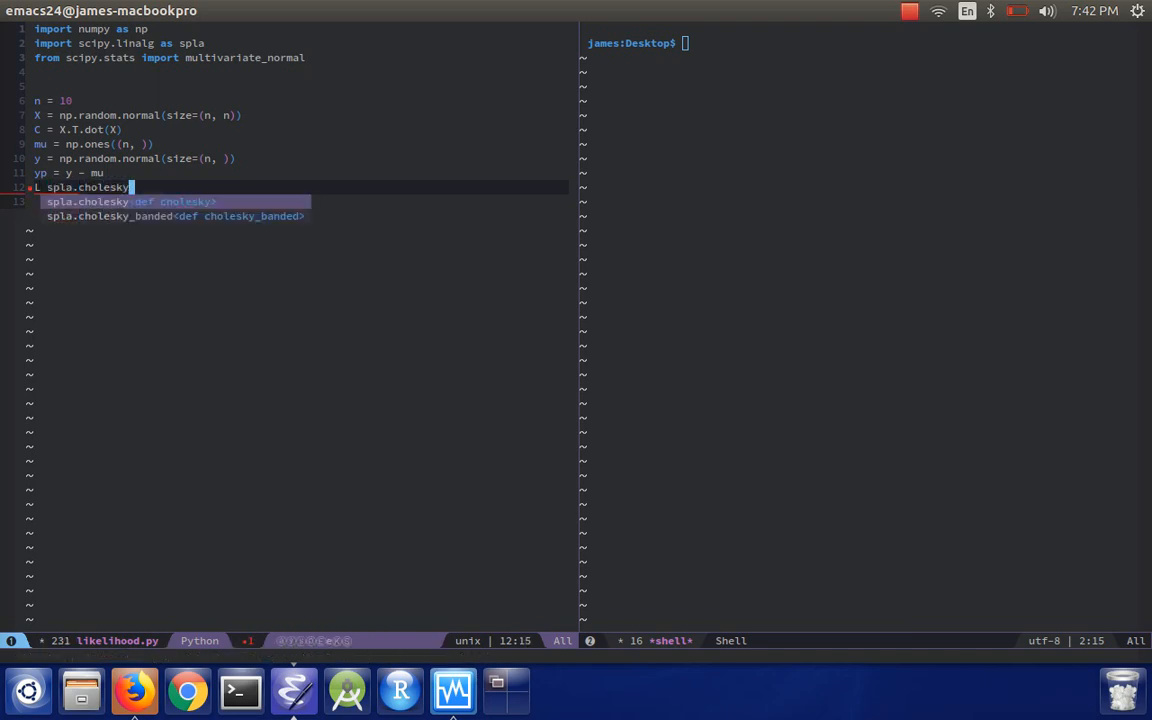
pyautogui.write('(C')
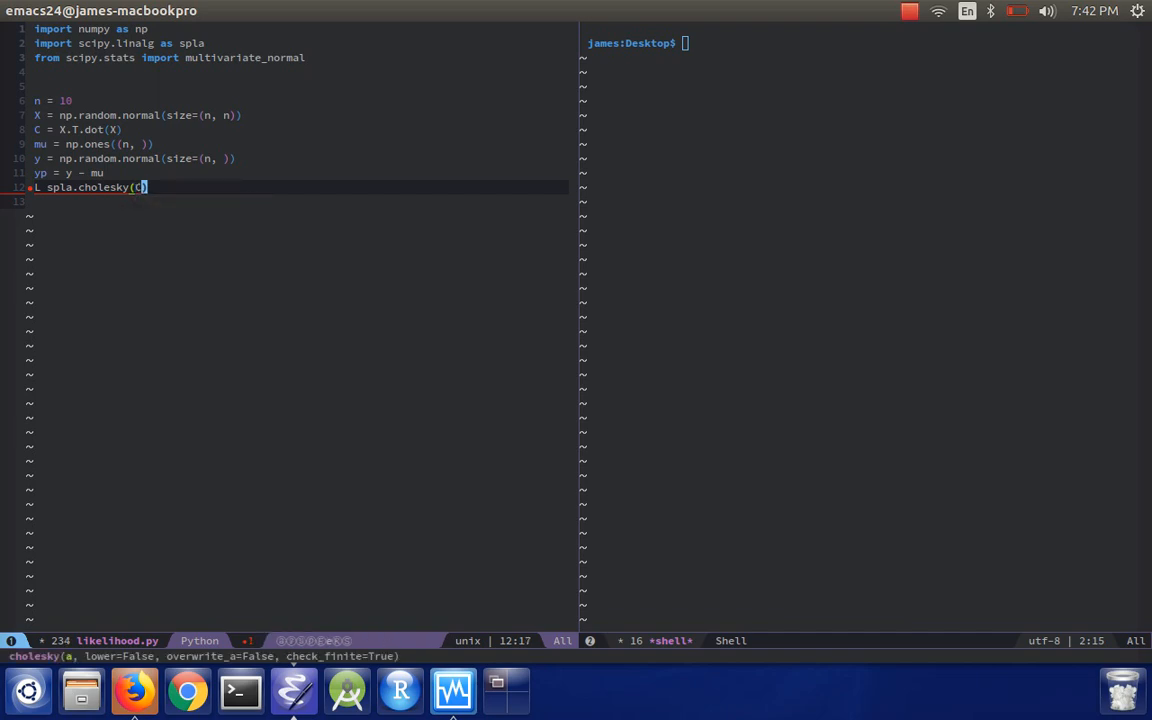
pyautogui.write(', lower=True')
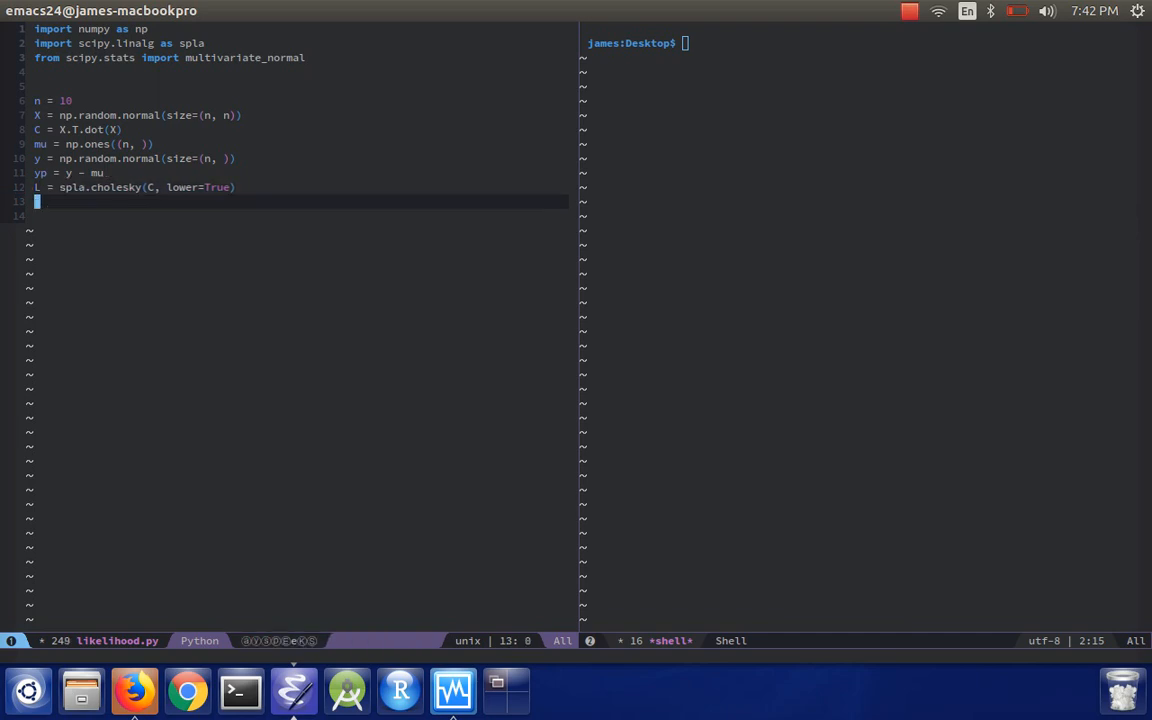
# Add alpha = spla.cho_solve((L, True), yp)
pyautogui.write('alpha =')
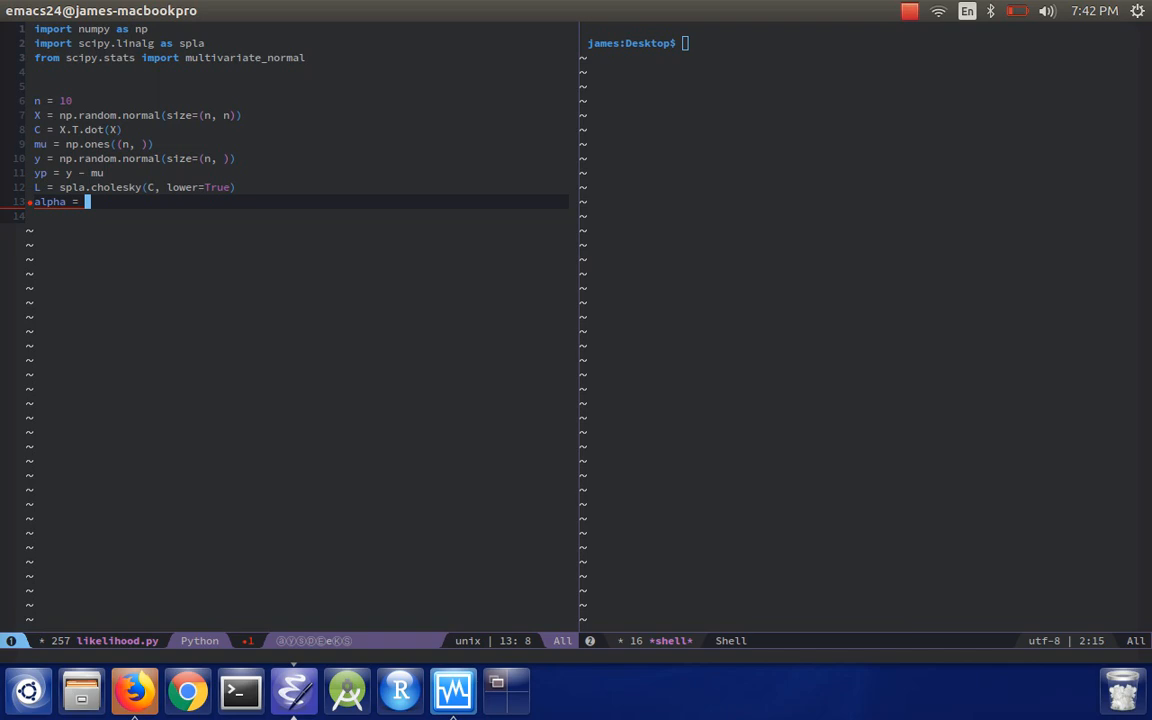
pyautogui.write('spla.cho_solve(')
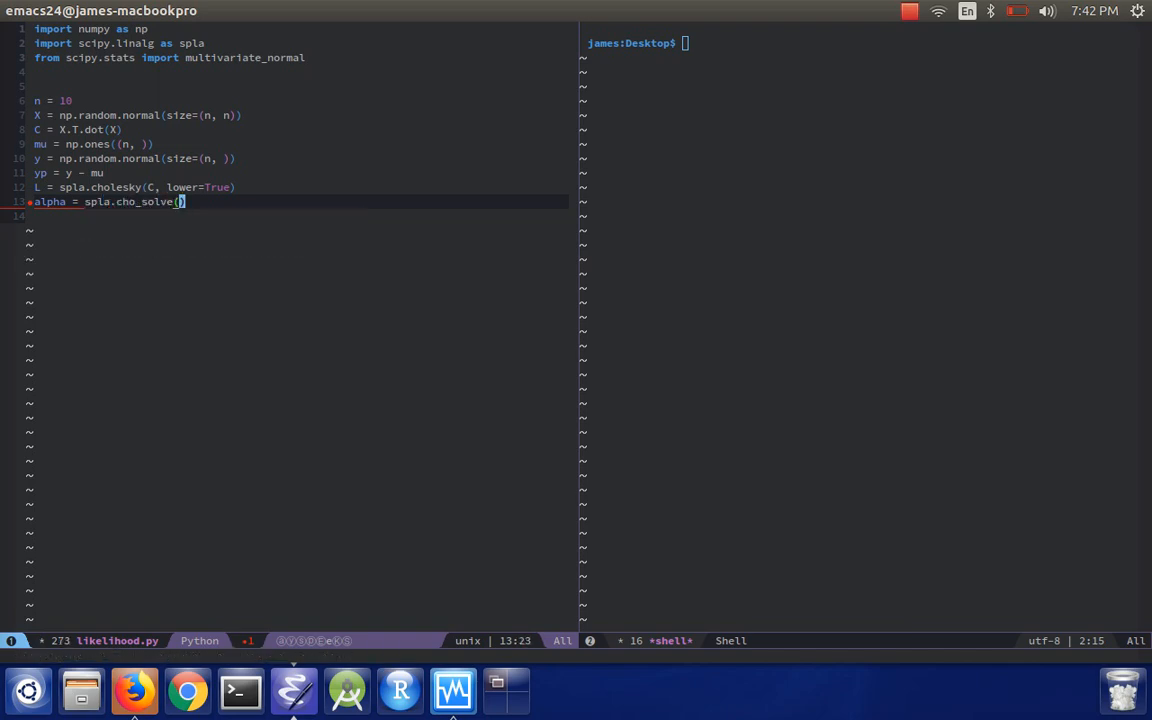
pyautogui.write('(L, True')
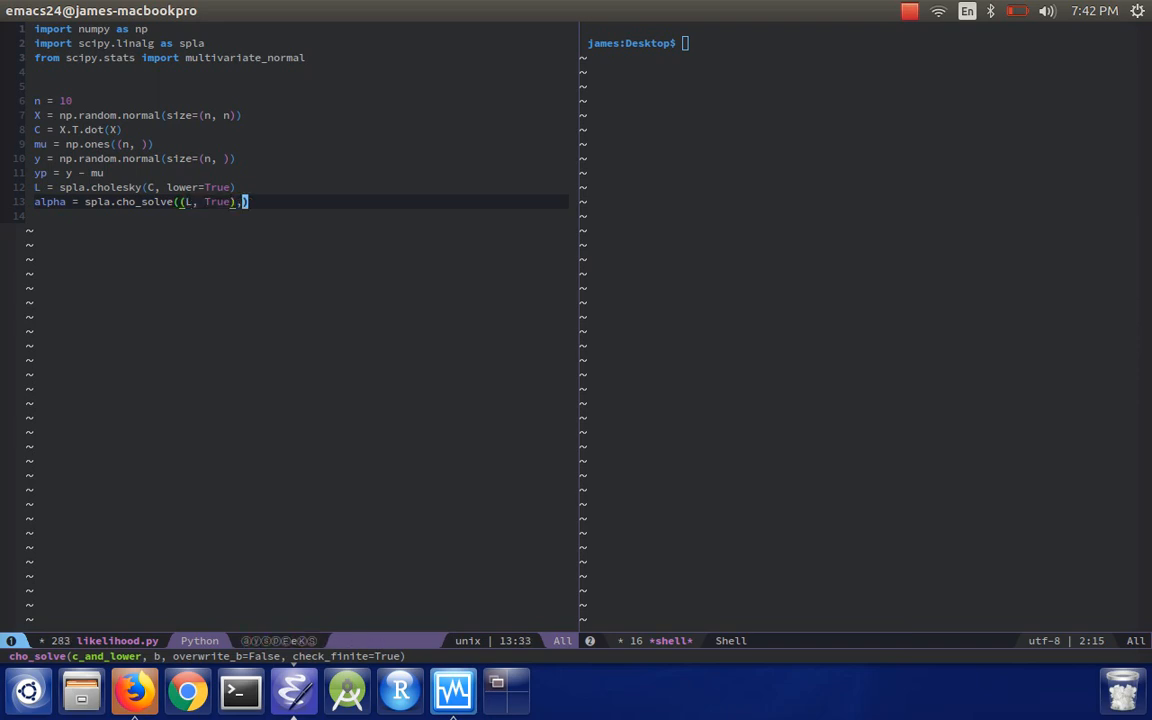
pyautogui.write('" "')
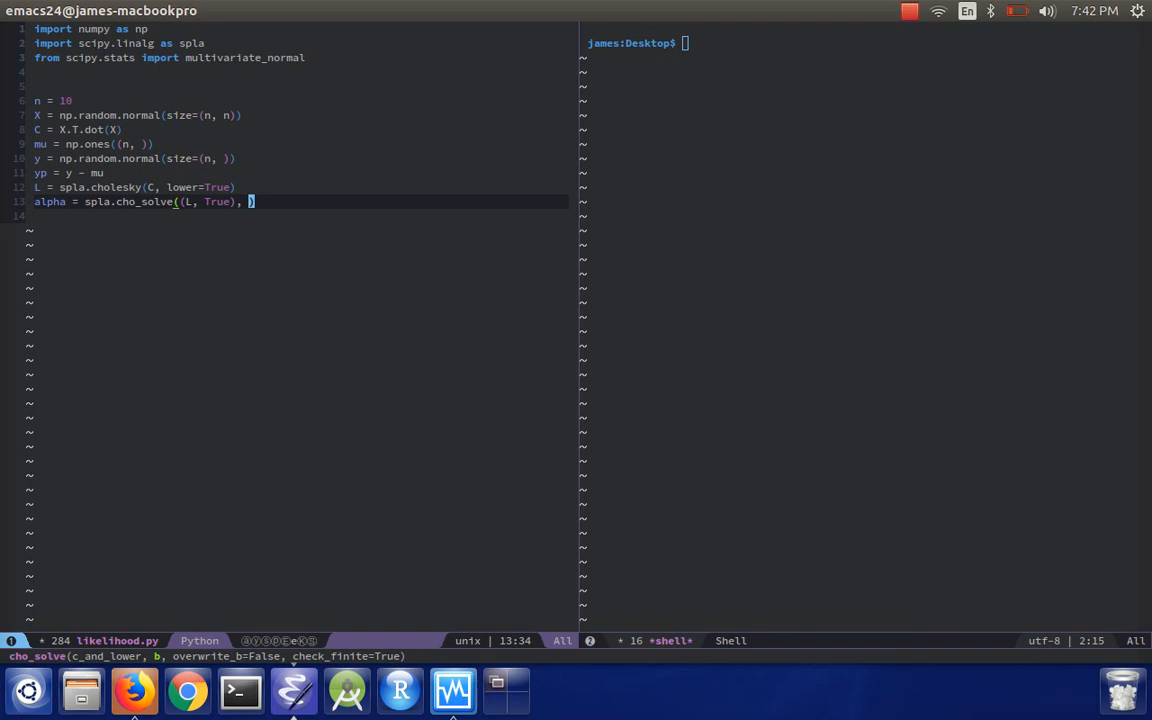
pyautogui.write('yp)')
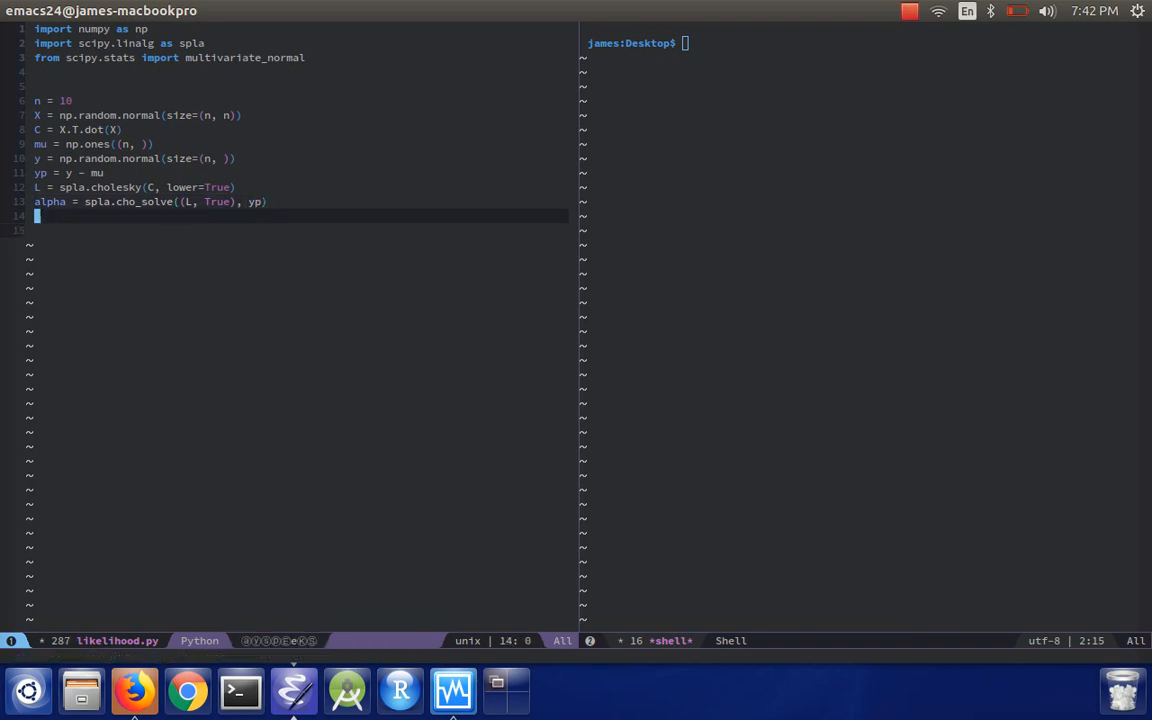
# Wrap alpha as yp.dot(spla.cho_solve(...)) and add beta = np.sum(np.log(np.diag(L)))
pyautogui.write('beta =')
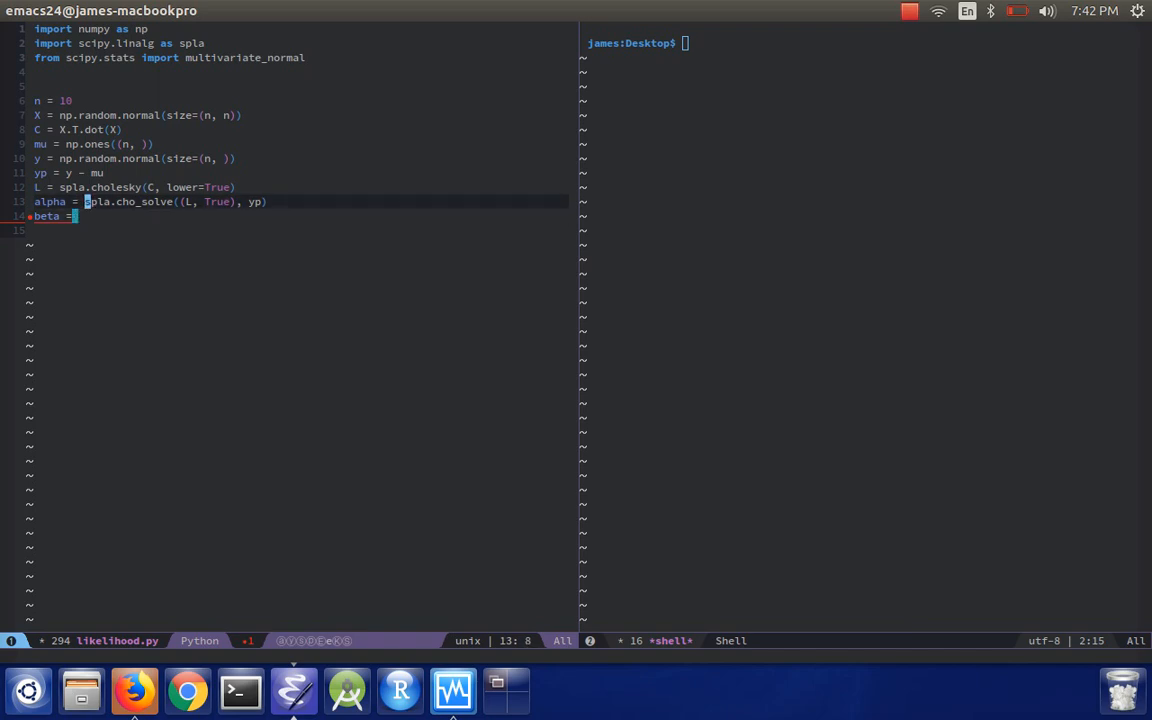
pyautogui.write('y')
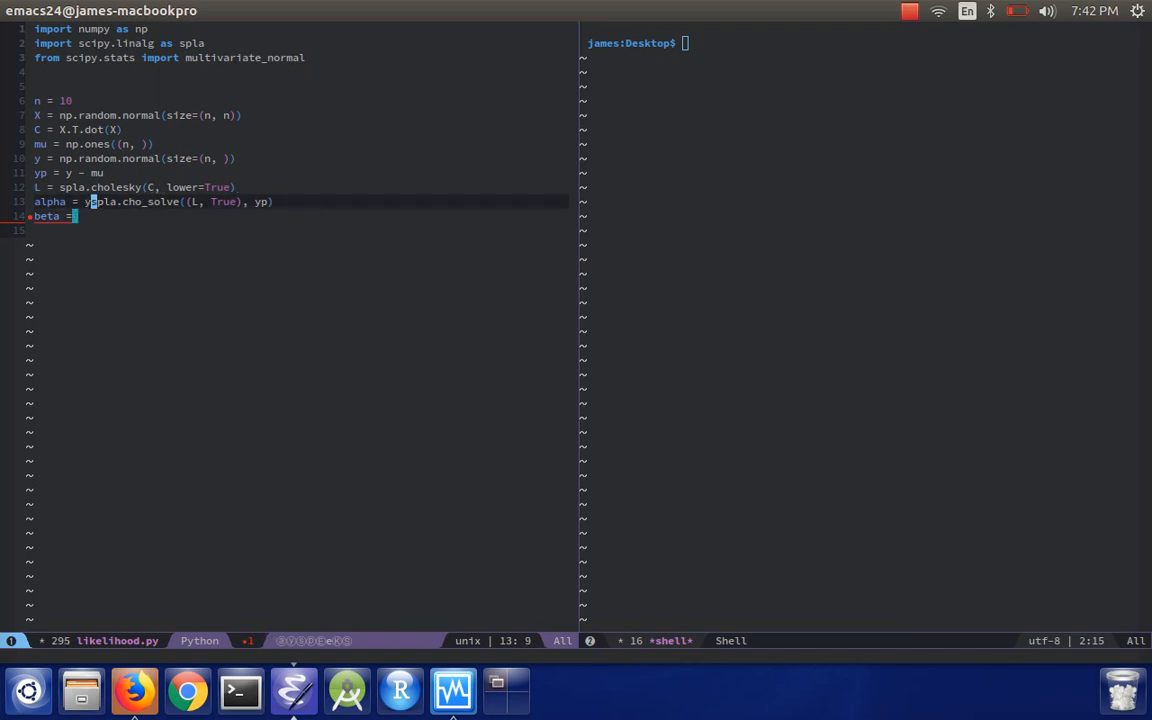
pyautogui.write('p.dot(')
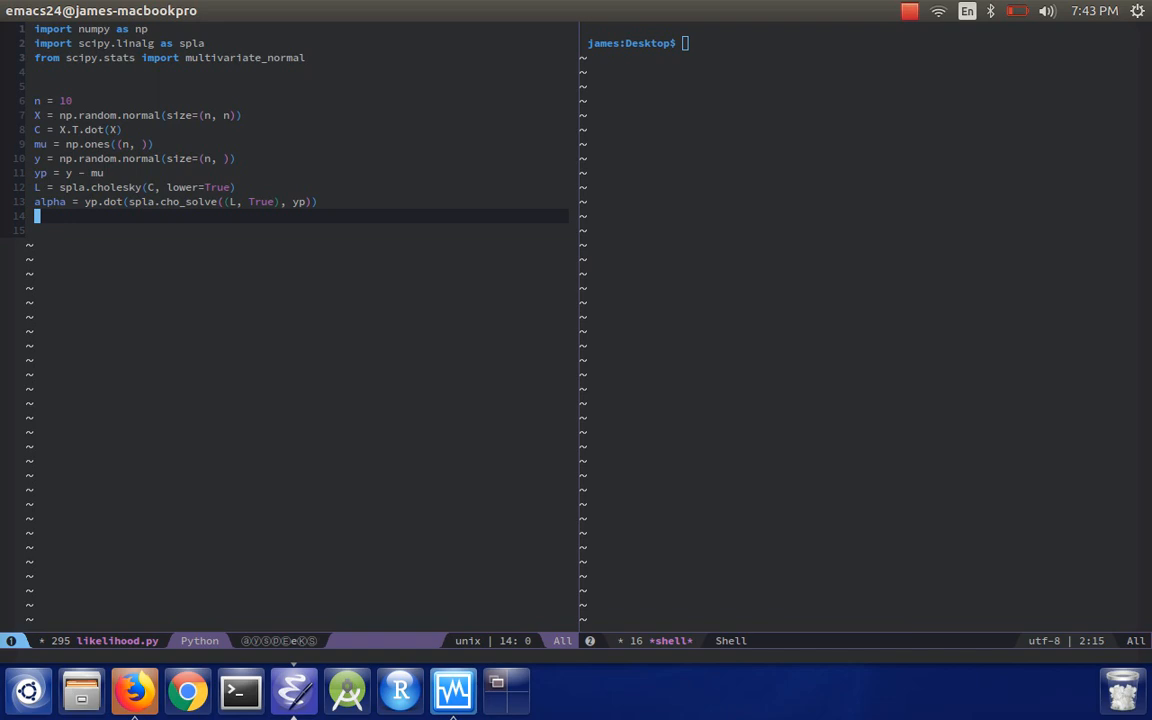
pyautogui.write('n')
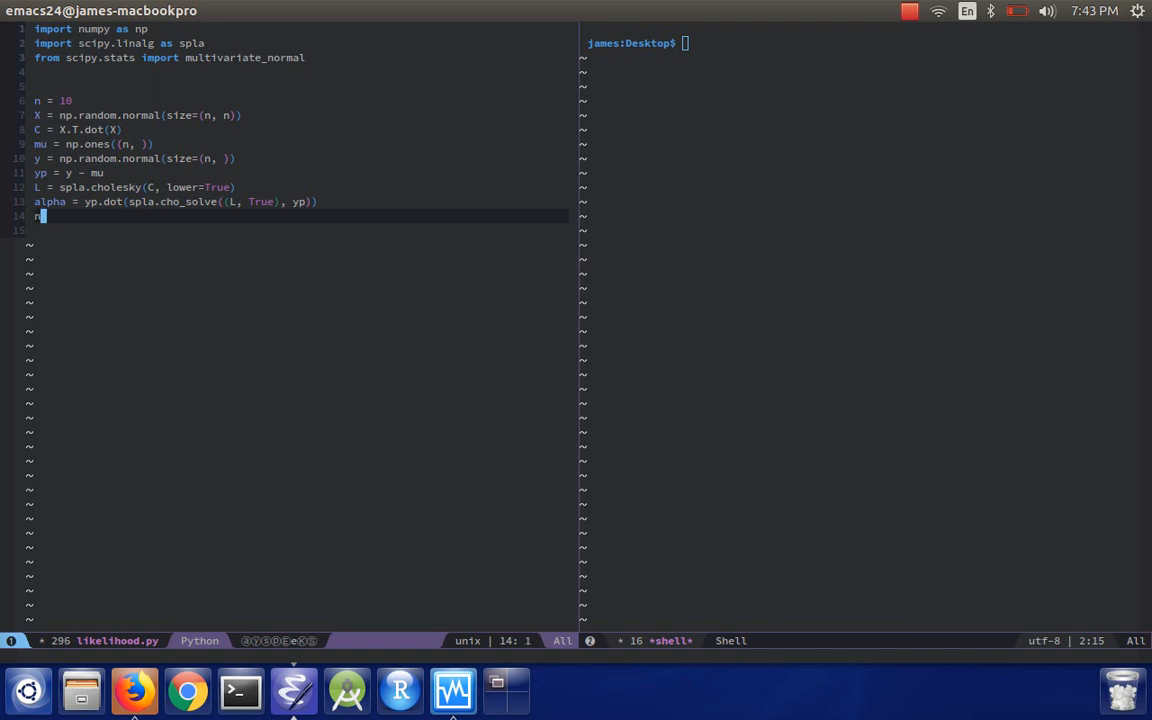
pyautogui.write('p.sum(np.log(np.diag(L')
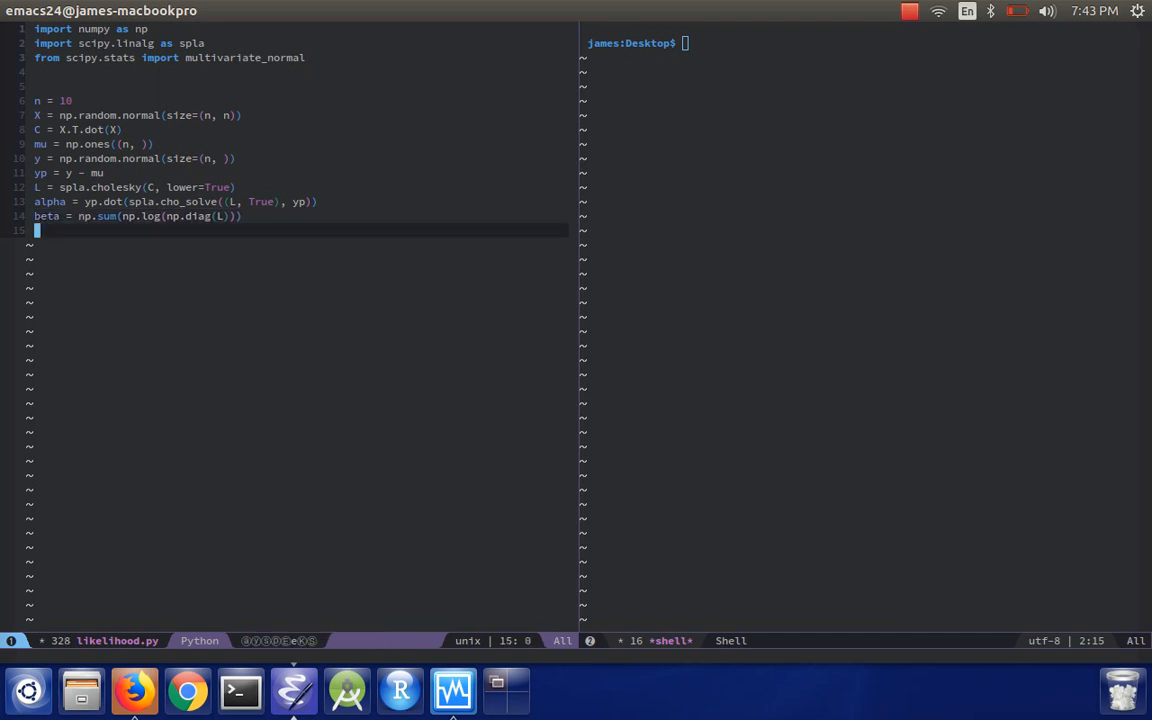
# Start print("Our log-likelihood: {}".format(...)) with its label string
pyautogui.write('print("L')
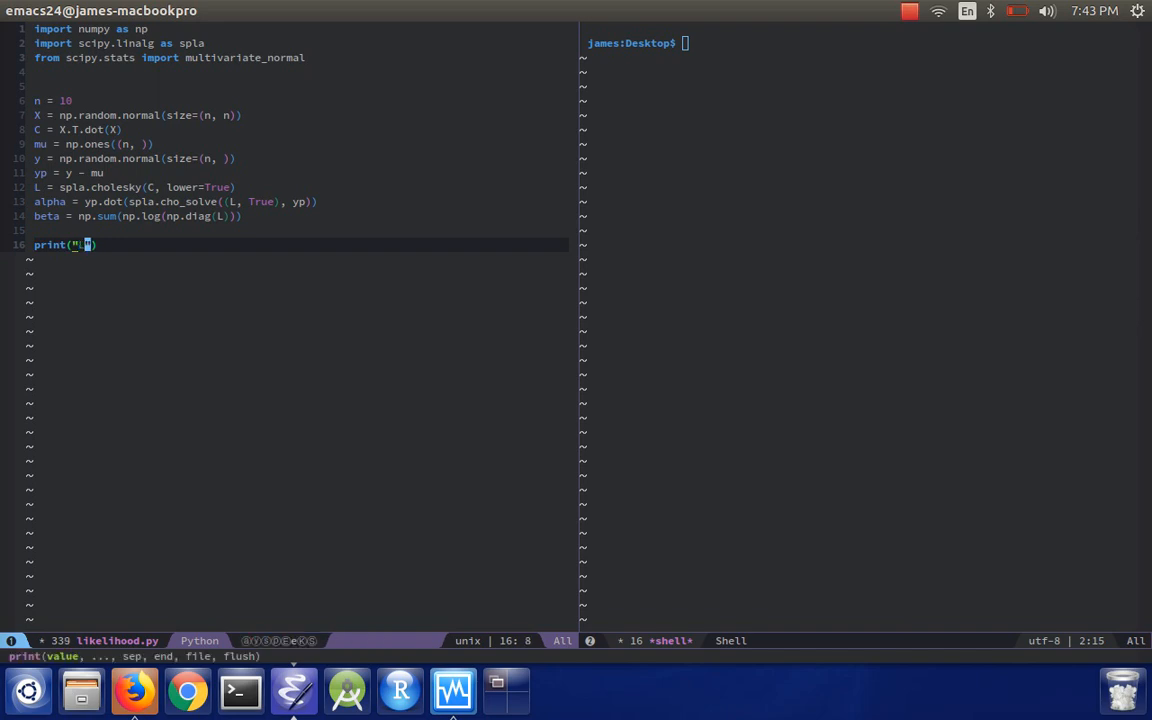
pyautogui.press('BackSpace')
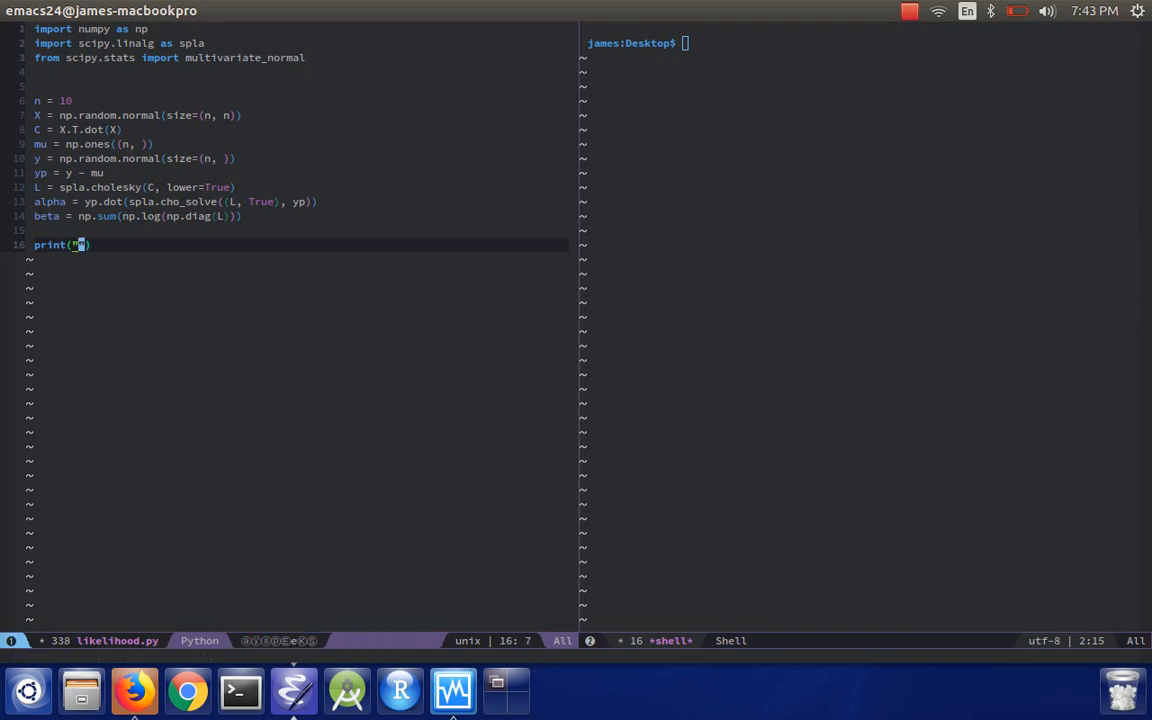
pyautogui.write('"Our log-li')
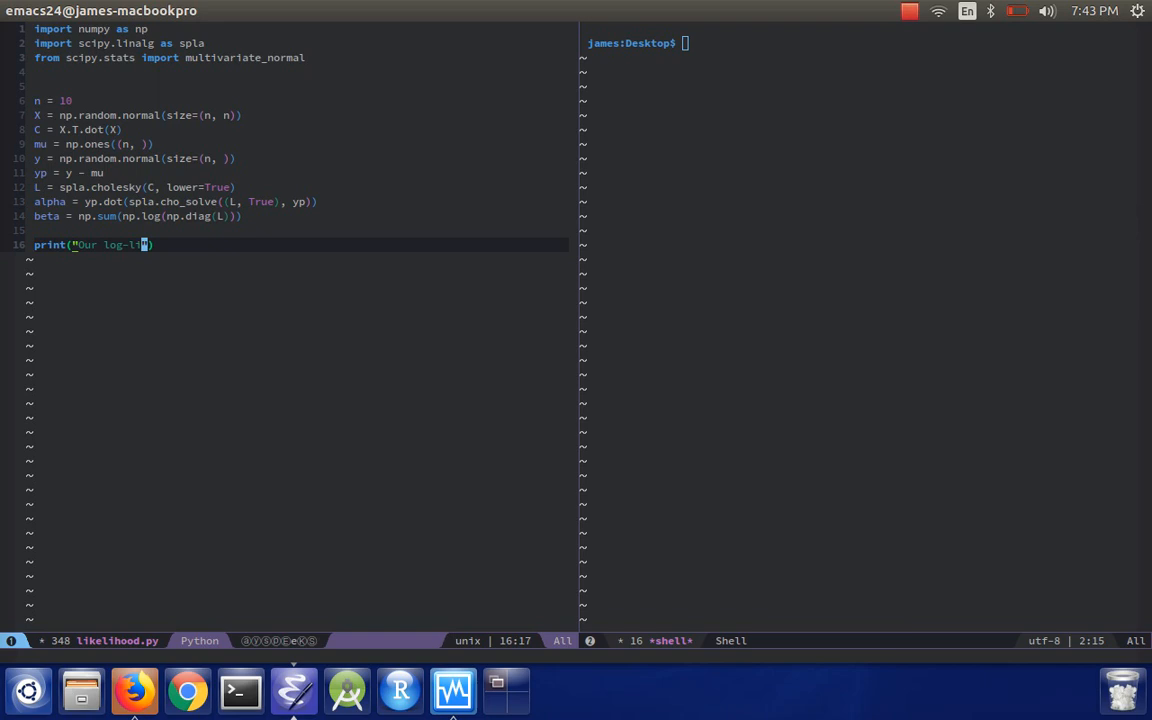
pyautogui.write('kelihood: {}')
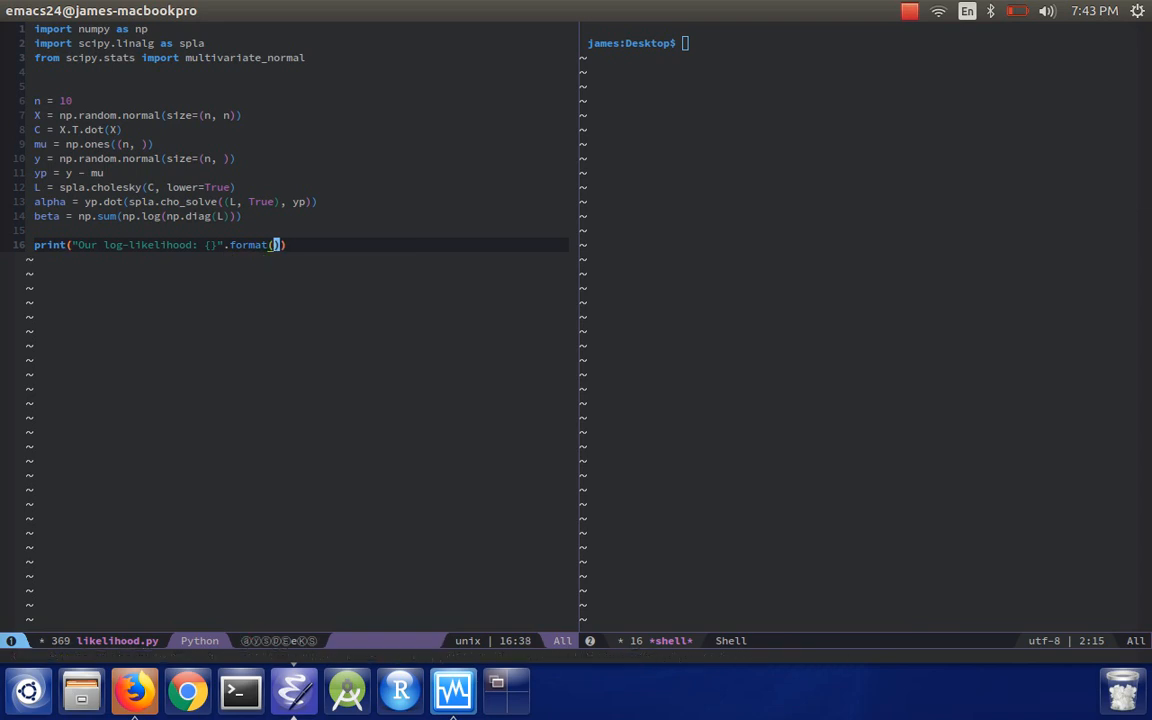
# Fill the format with -0.5 * alpha - beta - n / 2. * np.log(2 * np.pi) and begin the next print
pyautogui.write('-0.5 *')
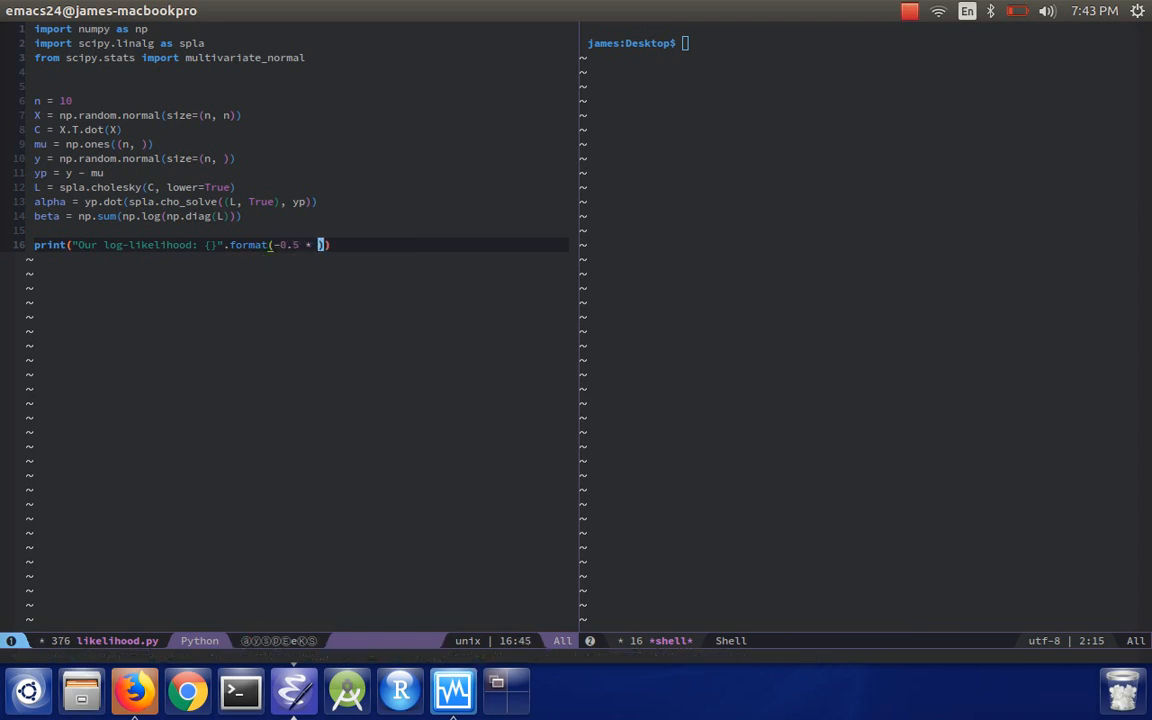
pyautogui.write('alpha +')
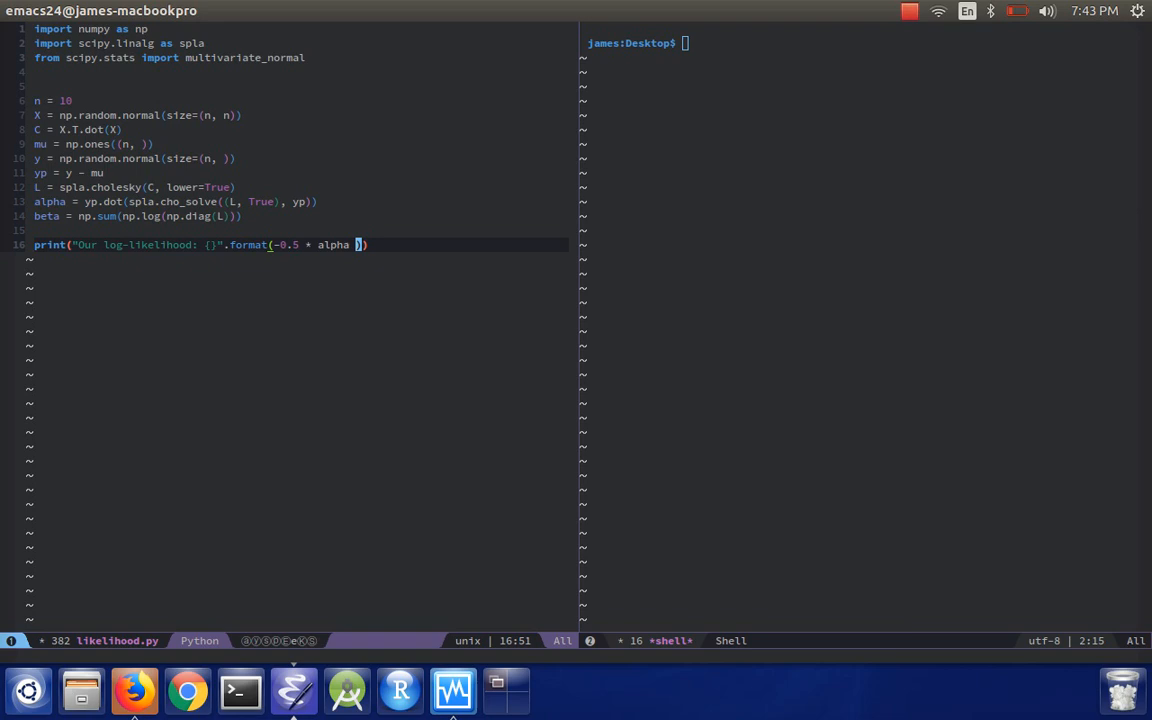
pyautogui.write('+ beta -')
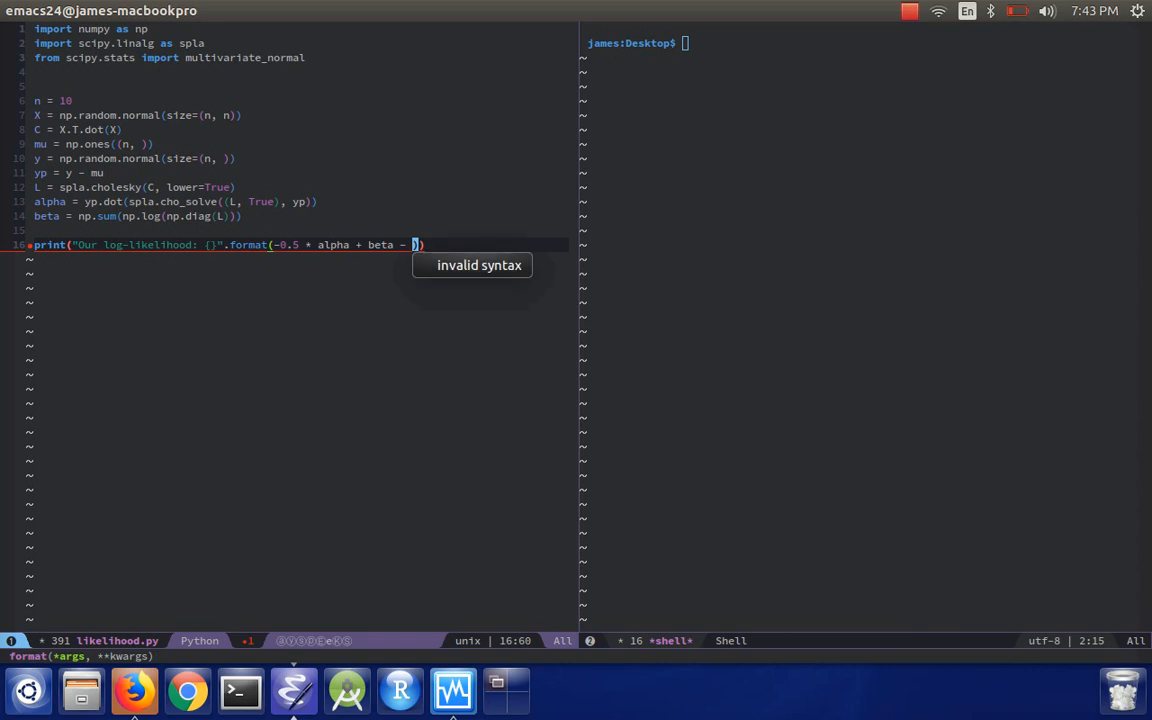
pyautogui.write('n')
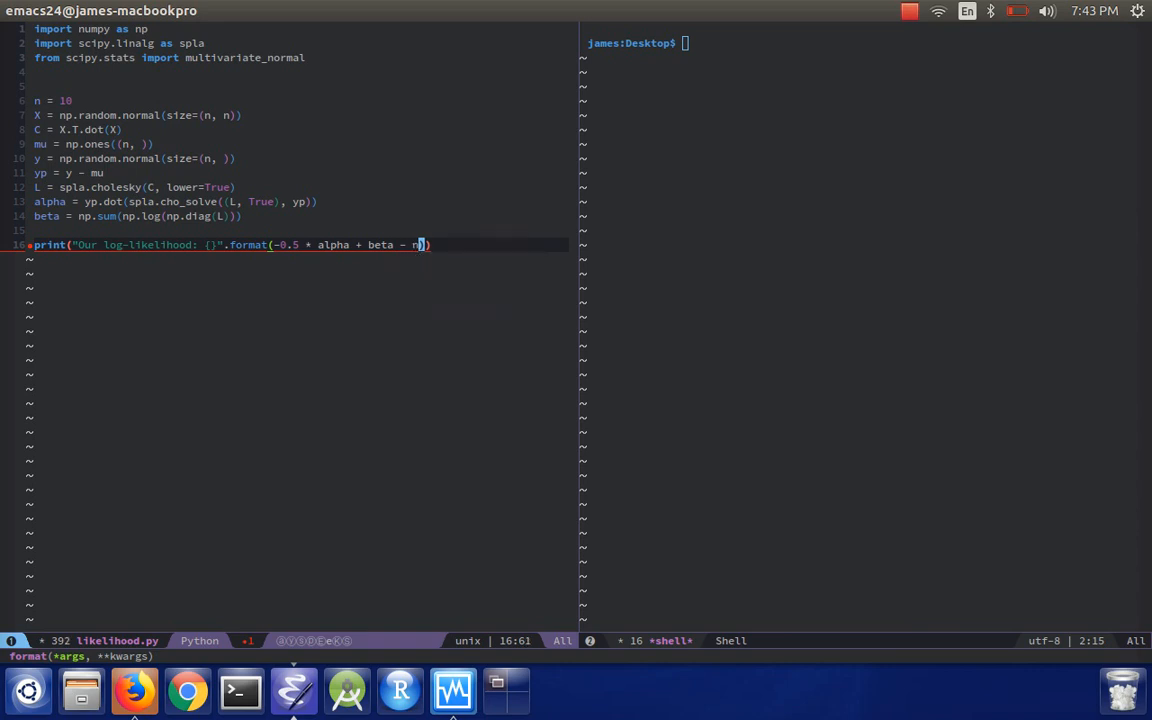
pyautogui.write('/ 2. +')
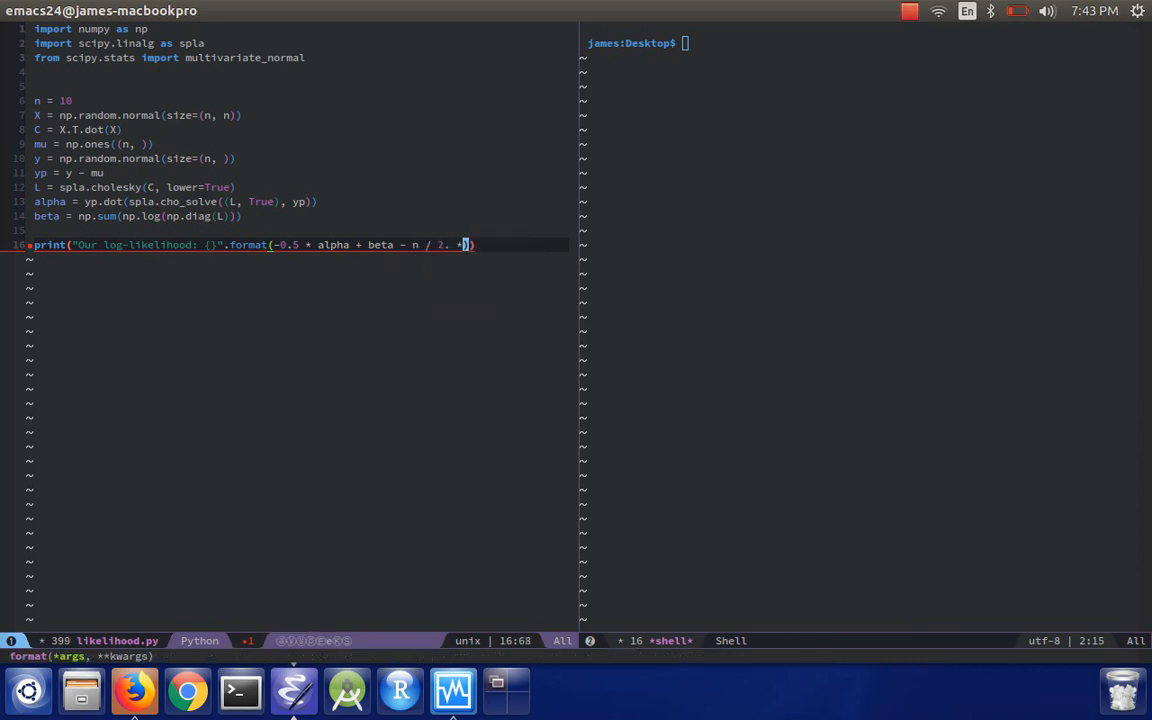
pyautogui.write('np.log(2 * np.pi')
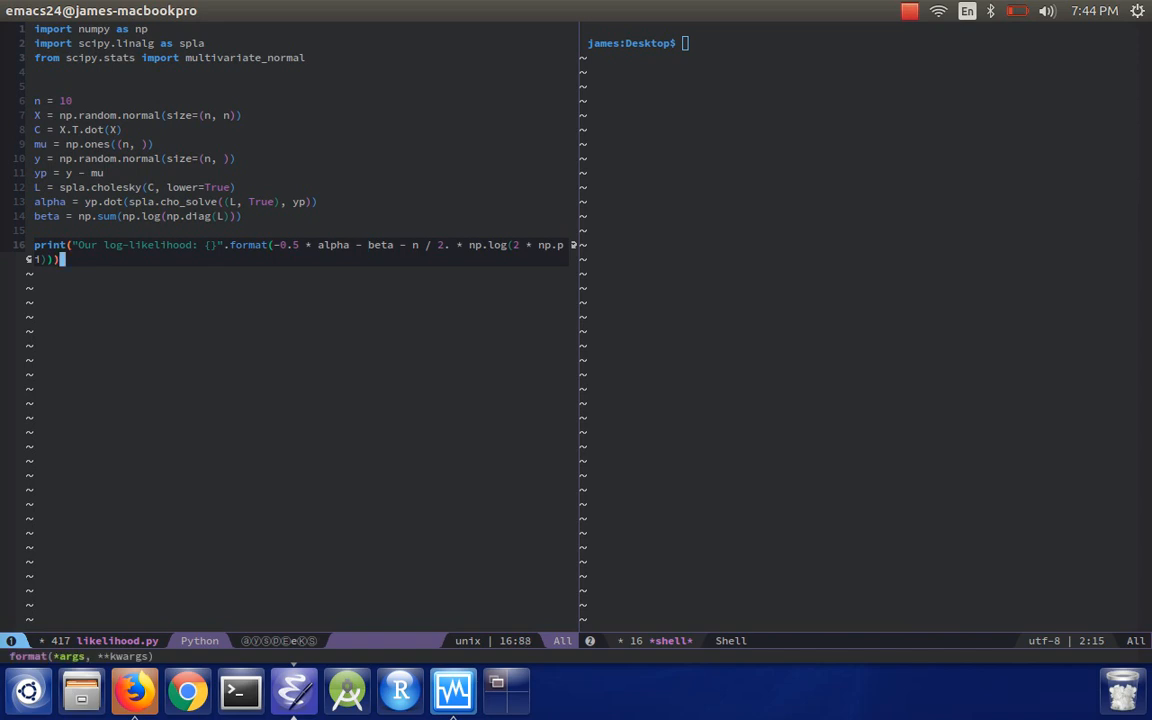
pyautogui.write('print(')
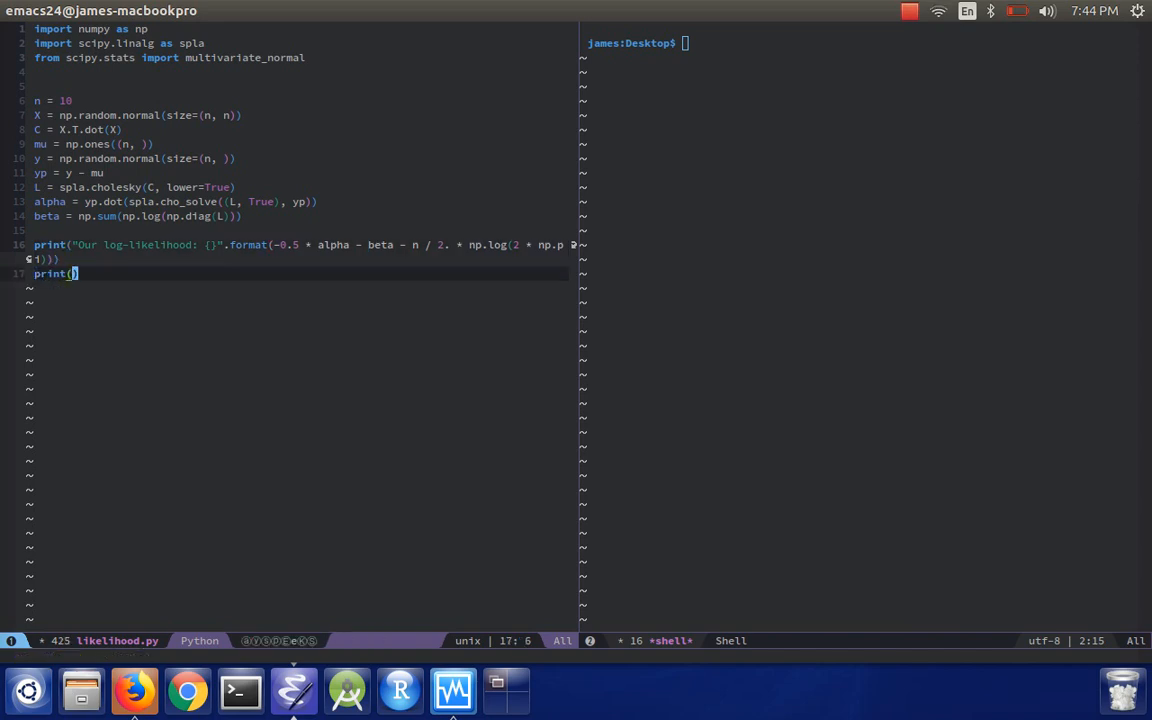
# Print "Scipy log-likelihood" from multivariate_normal.logpdf(y, mean=mu, cov=C) and run python likelihood.py
pyautogui.write('"Scipy :"')
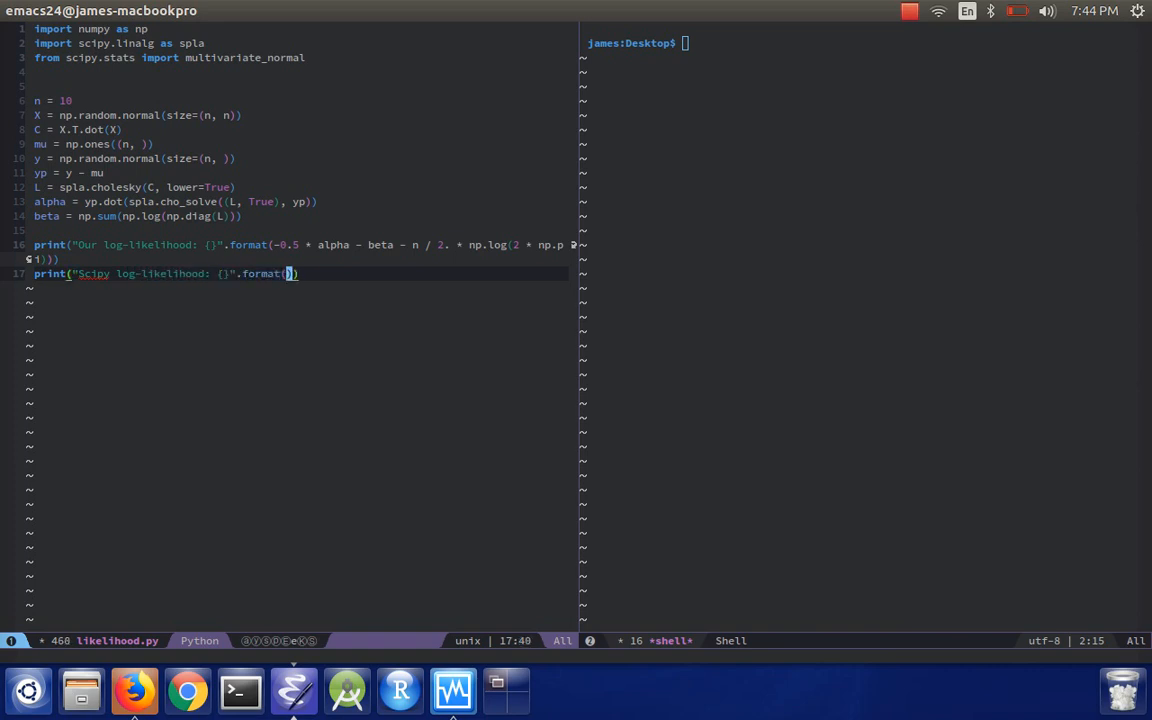
pyautogui.write('multivariate_normal')
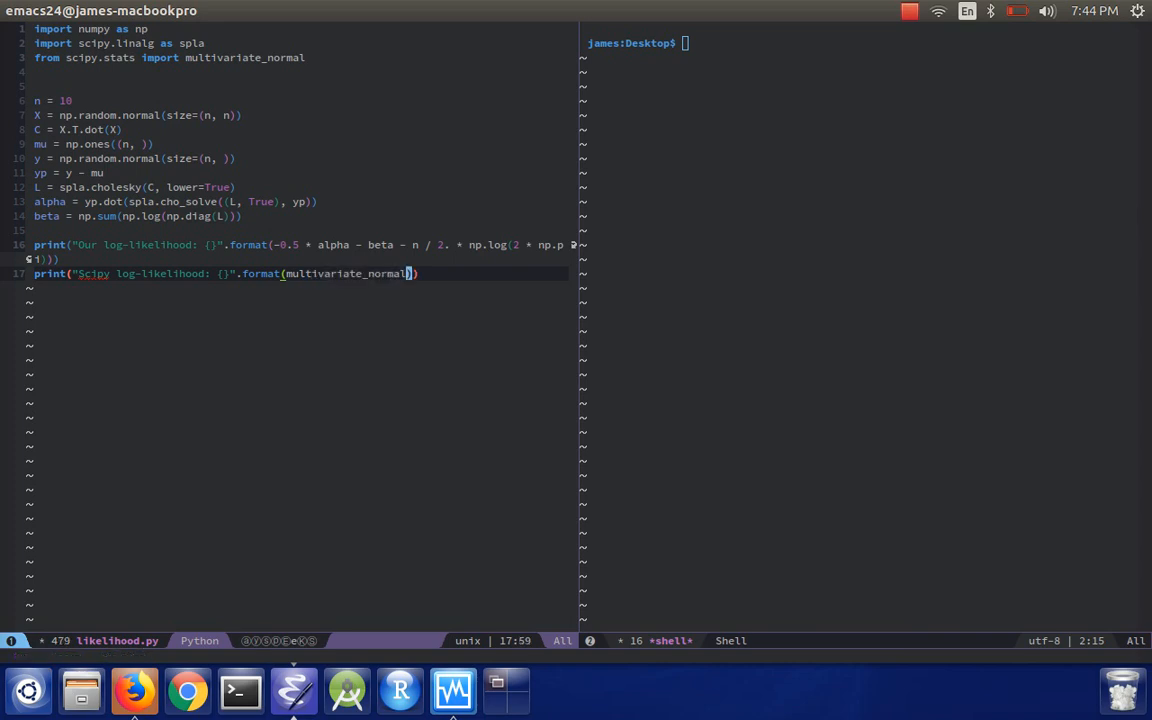
pyautogui.write('.logpdf()')
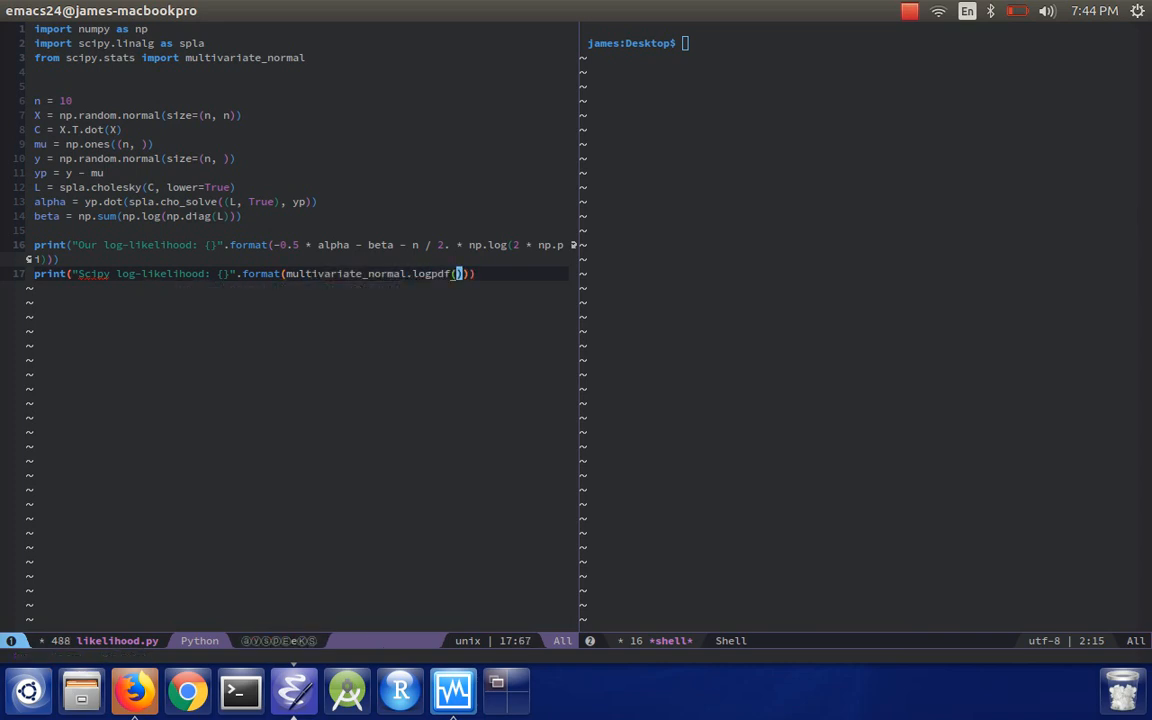
pyautogui.write('y, m')
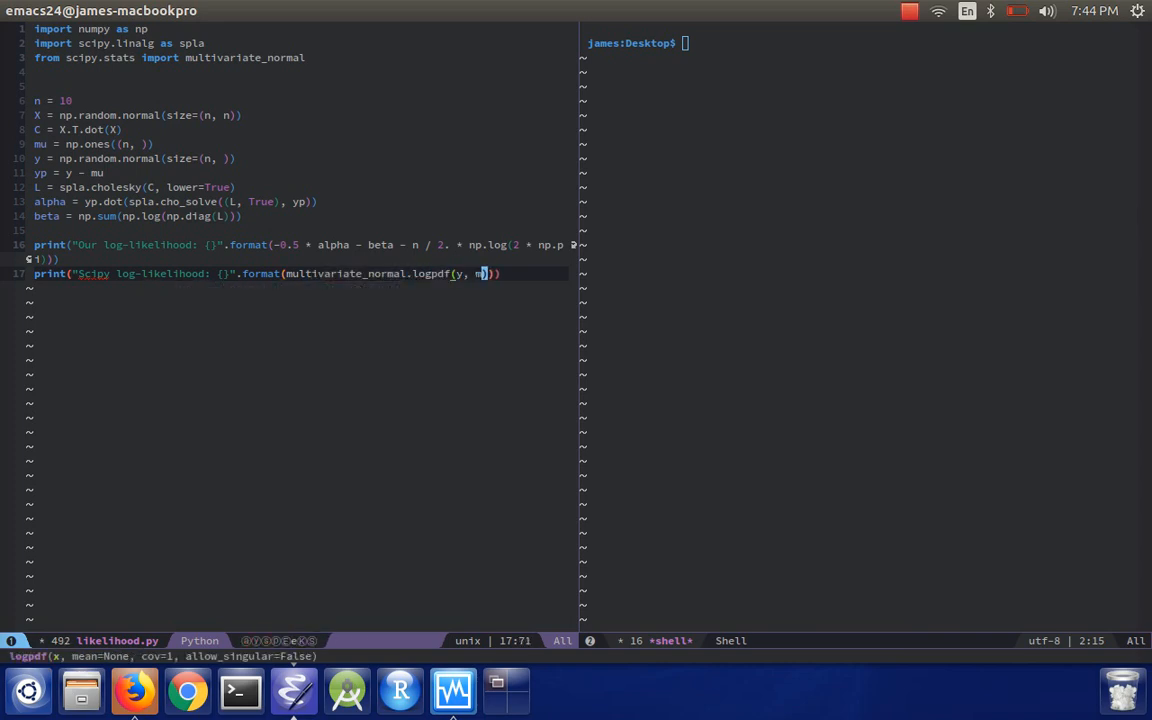
pyautogui.write('ean=mu, cov=C')
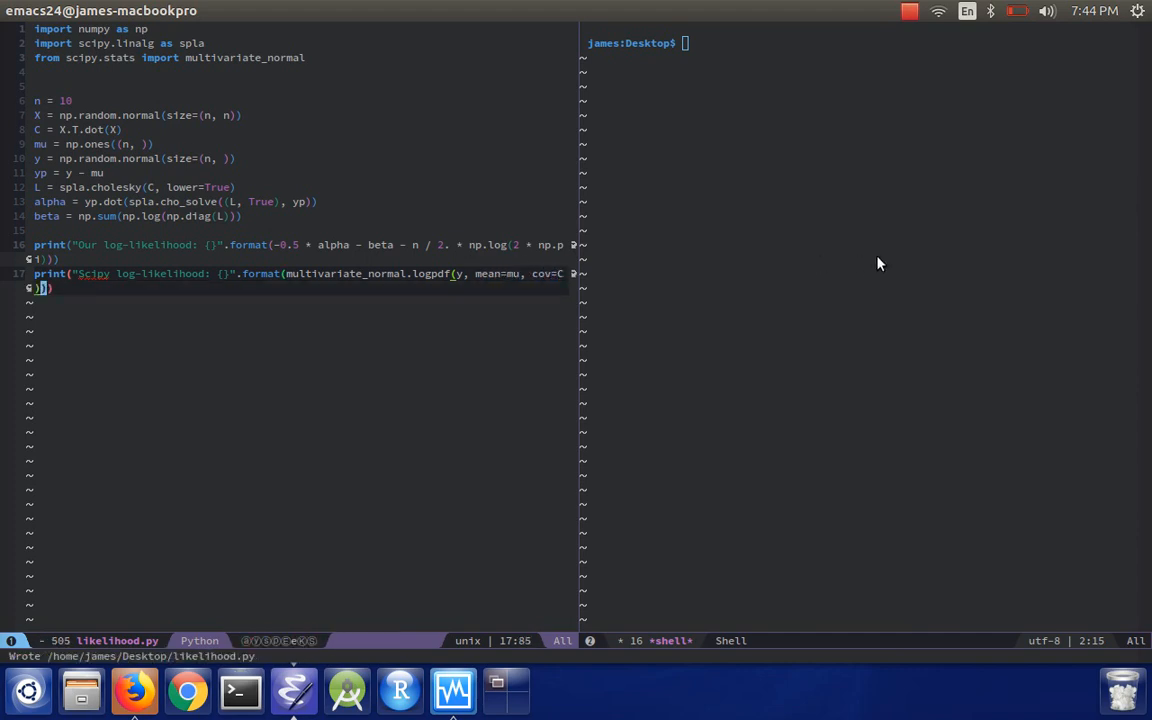
pyautogui.write('python likelihood.py')
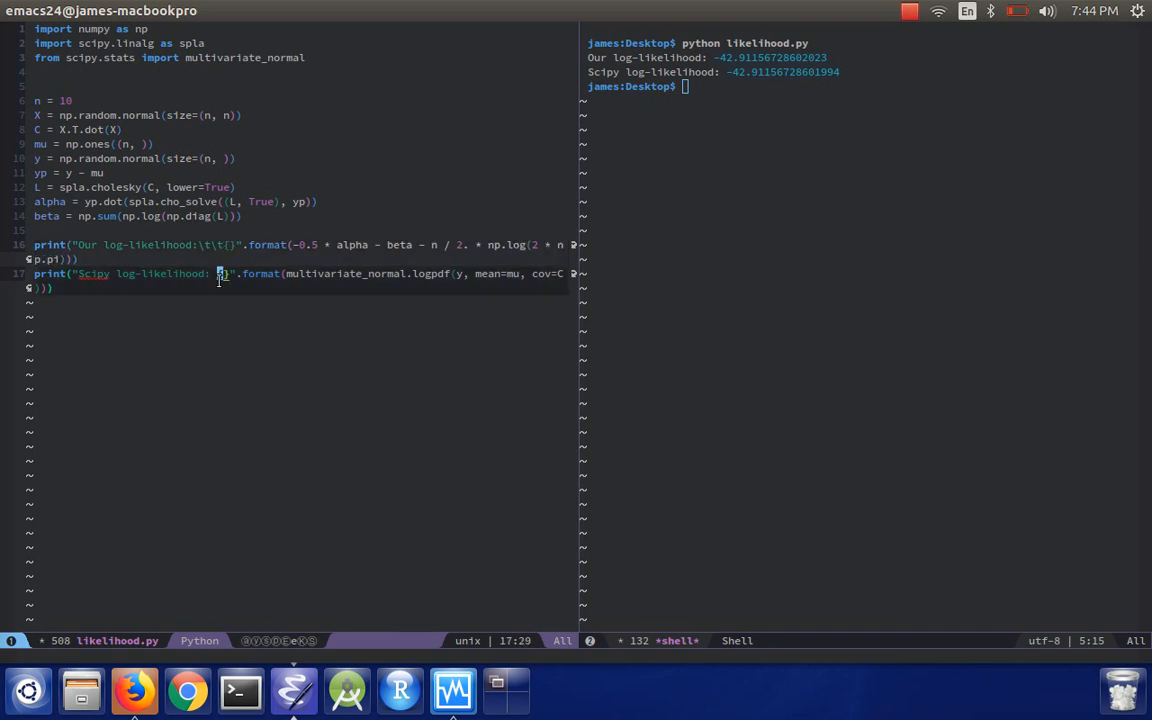
# Rerun python likelihood.py in the shell repeatedly, confirming both log-likelihoods match each run
pyautogui.press('BackSpace')
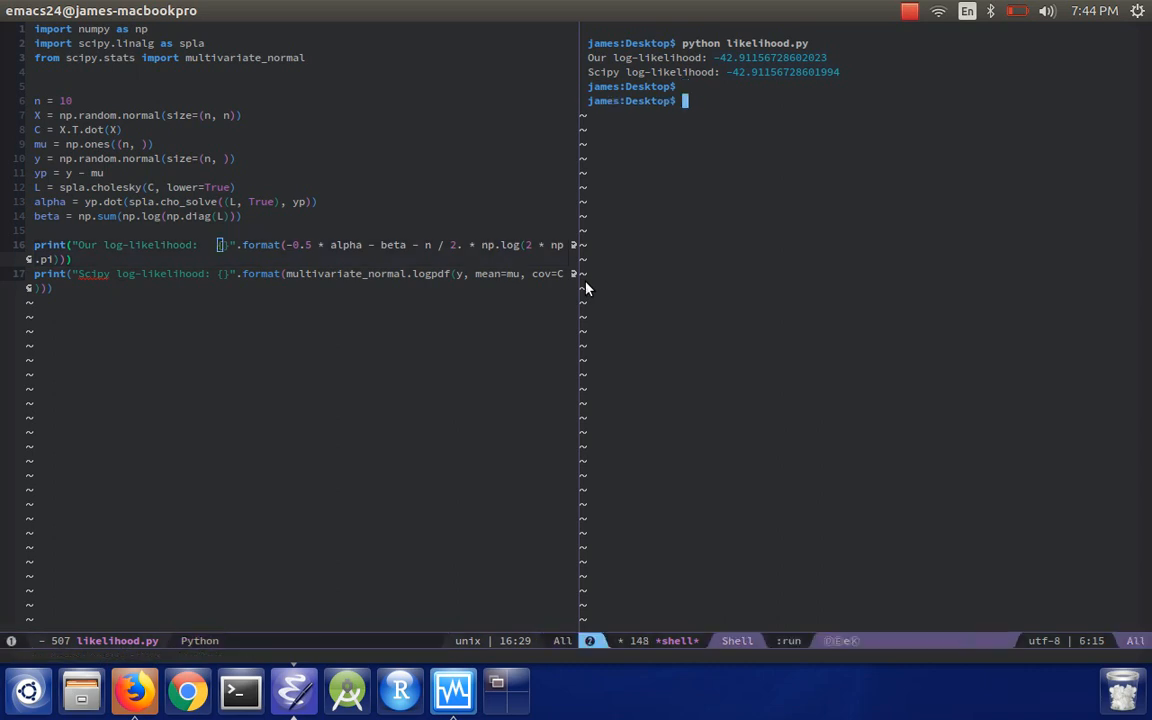
pyautogui.press('Return')
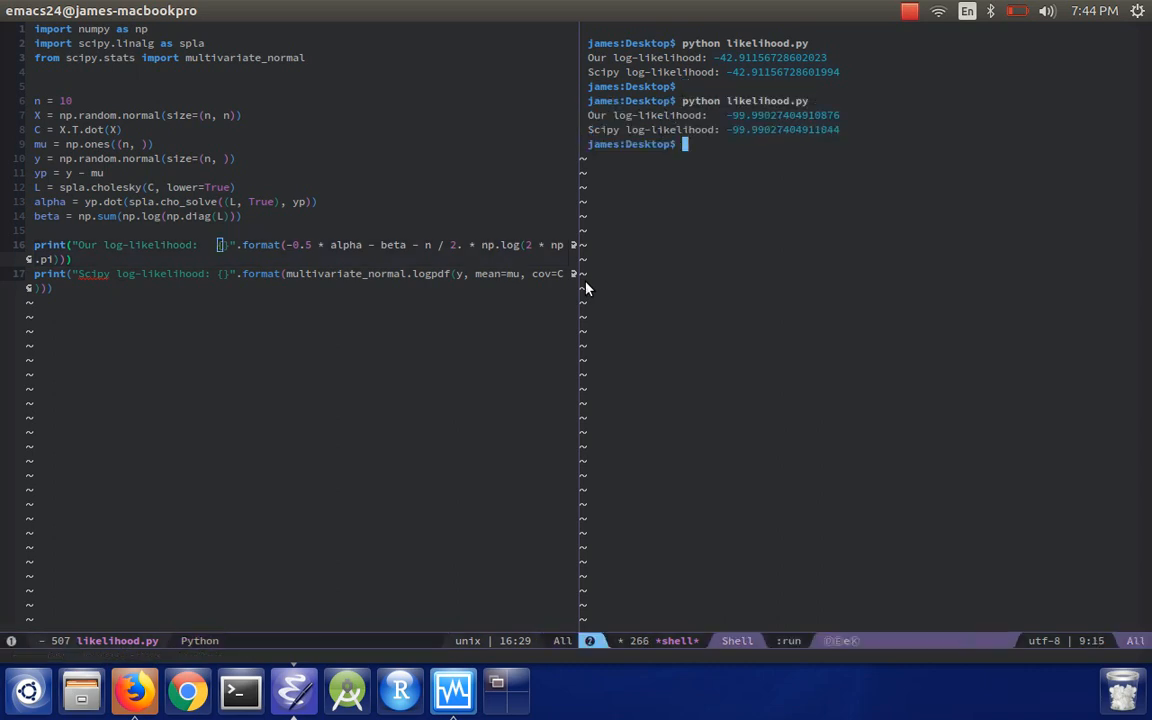
pyautogui.press('Return')
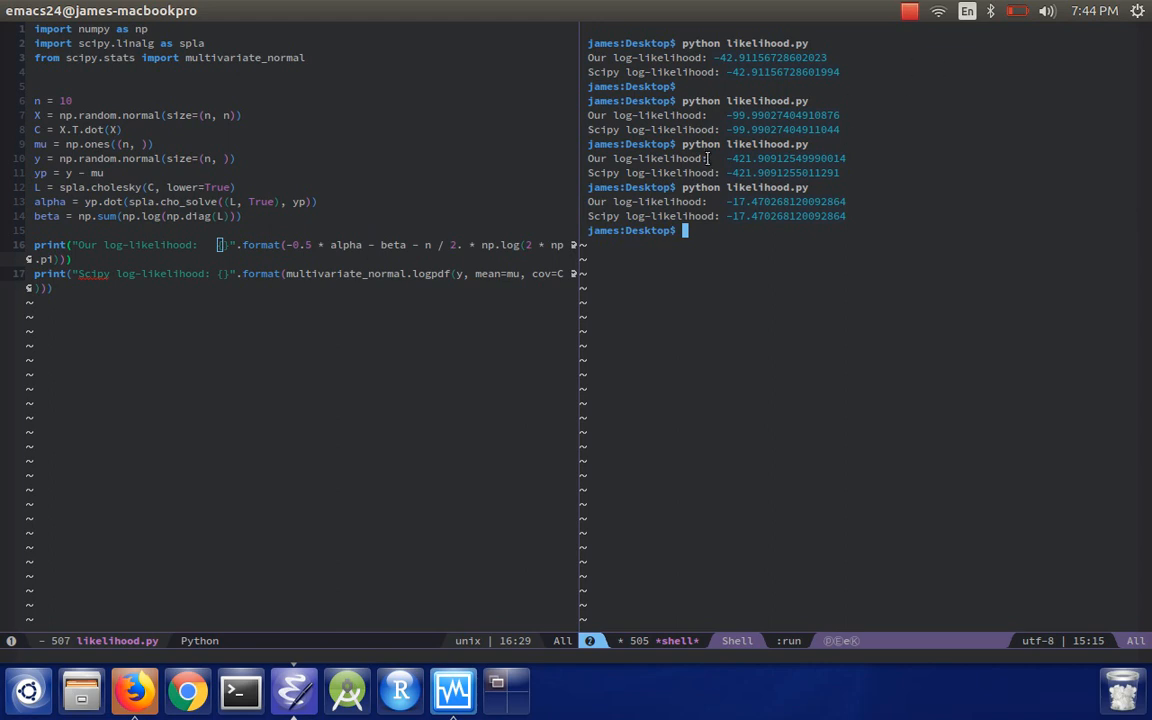
pyautogui.moveTo(412, 126)
pyautogui.write('0')
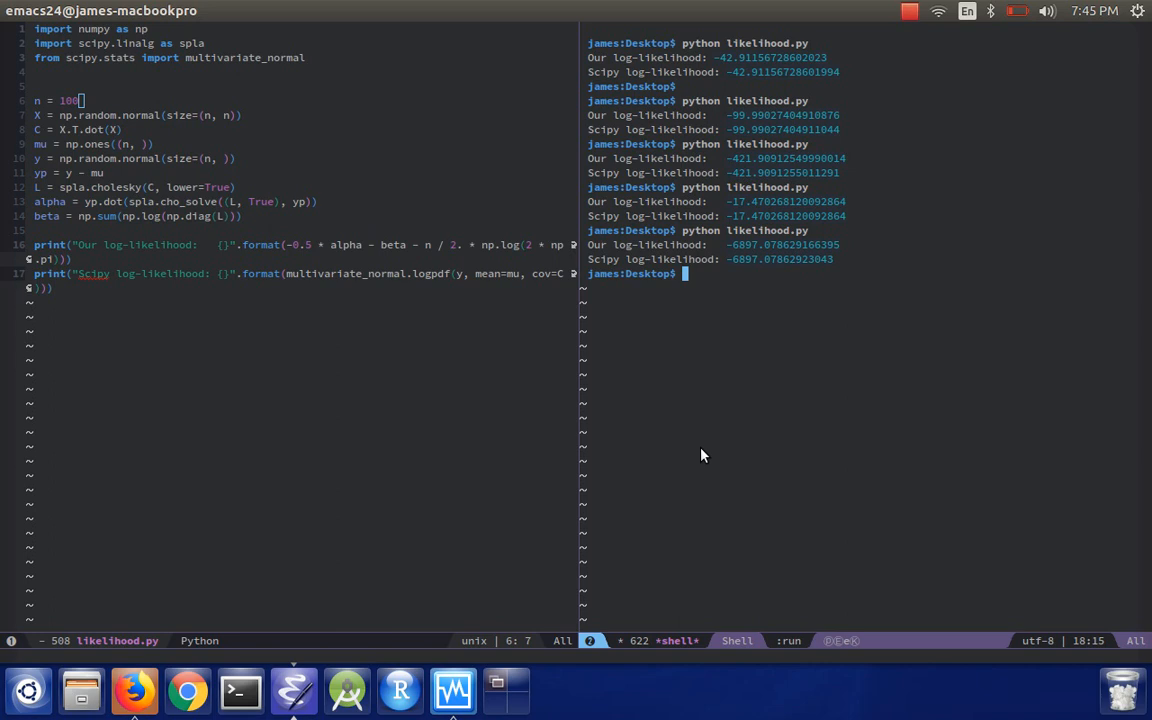
pyautogui.moveTo(800, 260)
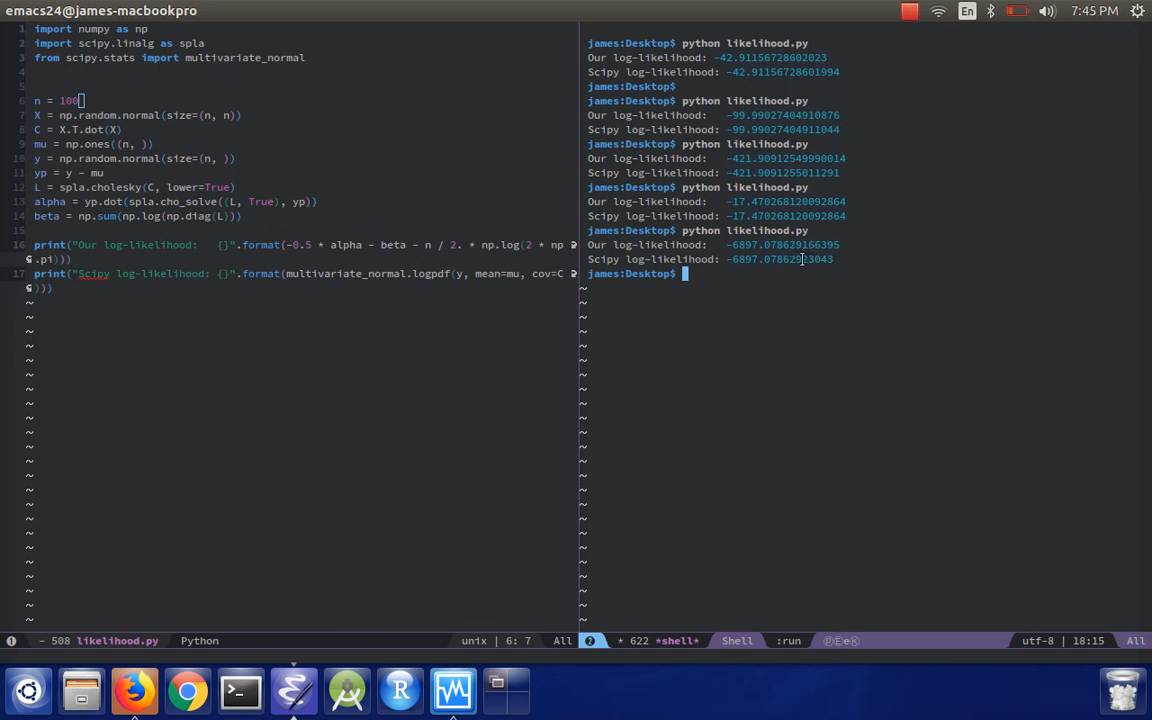
# Raise n to 100 then 1000, rerun with matching values, and change C to X.T.dot(X) / n
pyautogui.click(70, 100)
pyautogui.write('0')
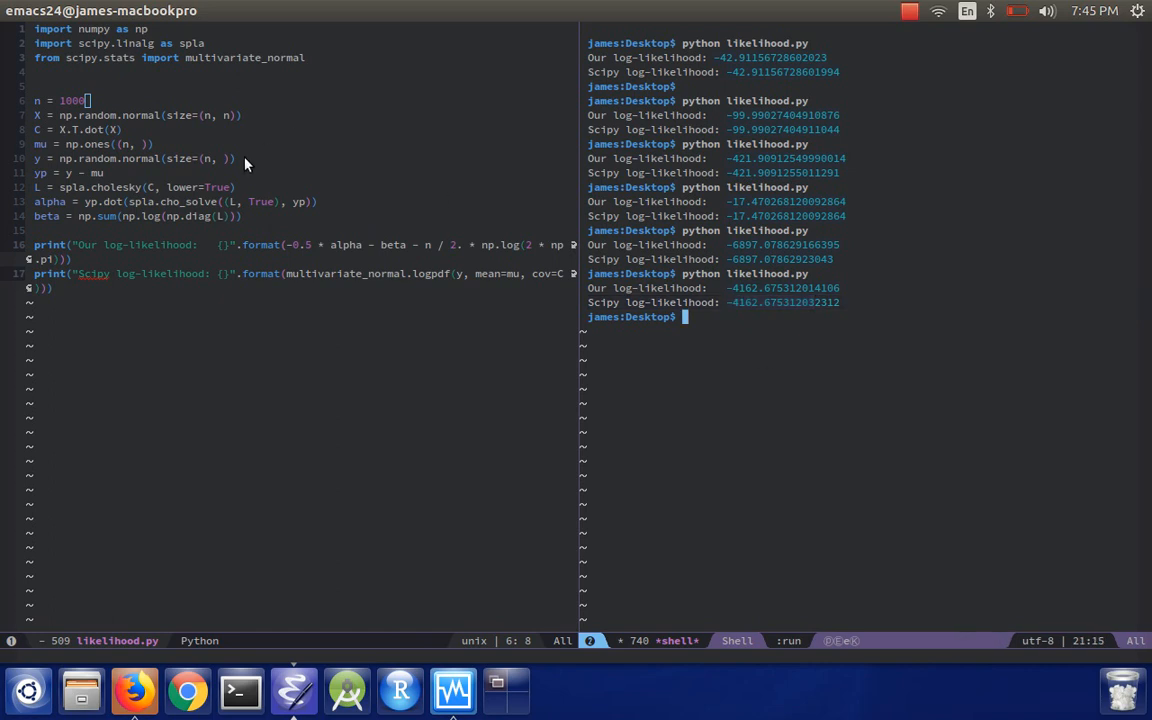
pyautogui.write('/ n')
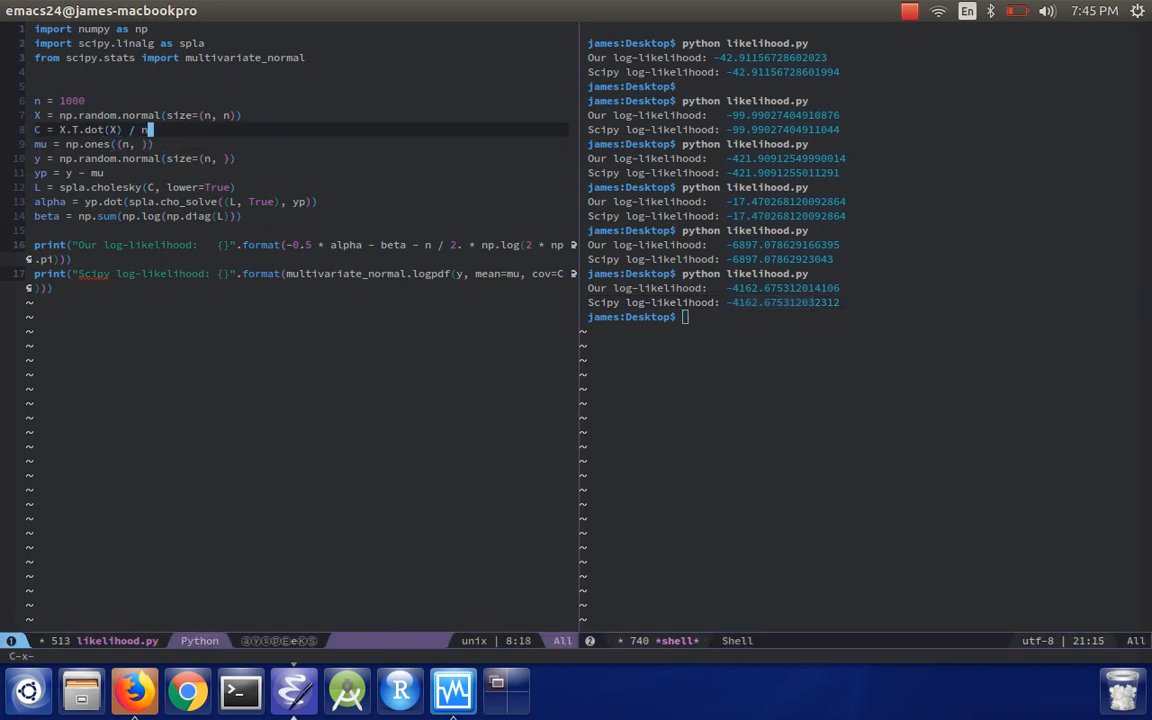